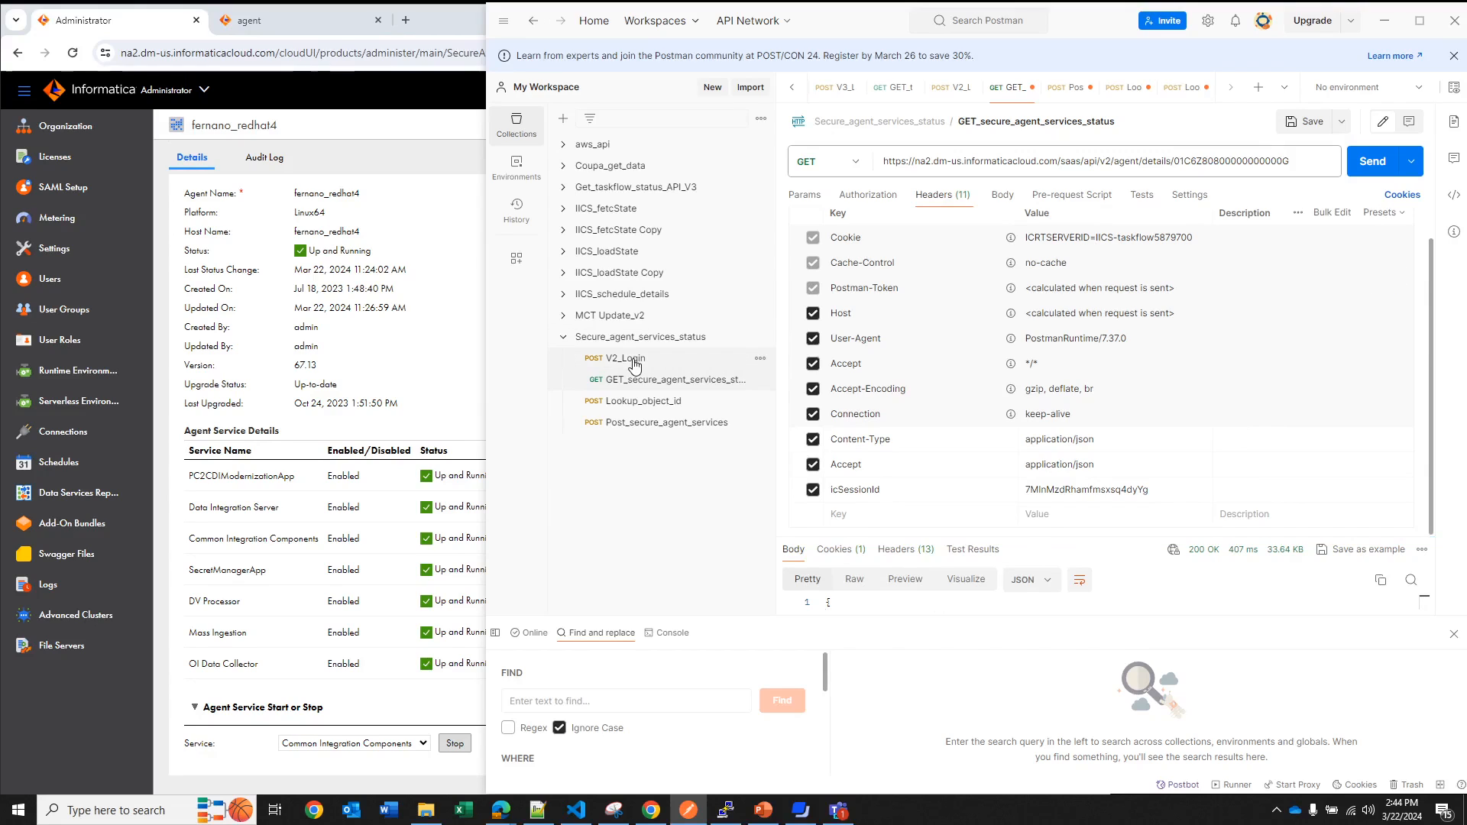
pyautogui.moveTo(615, 357)
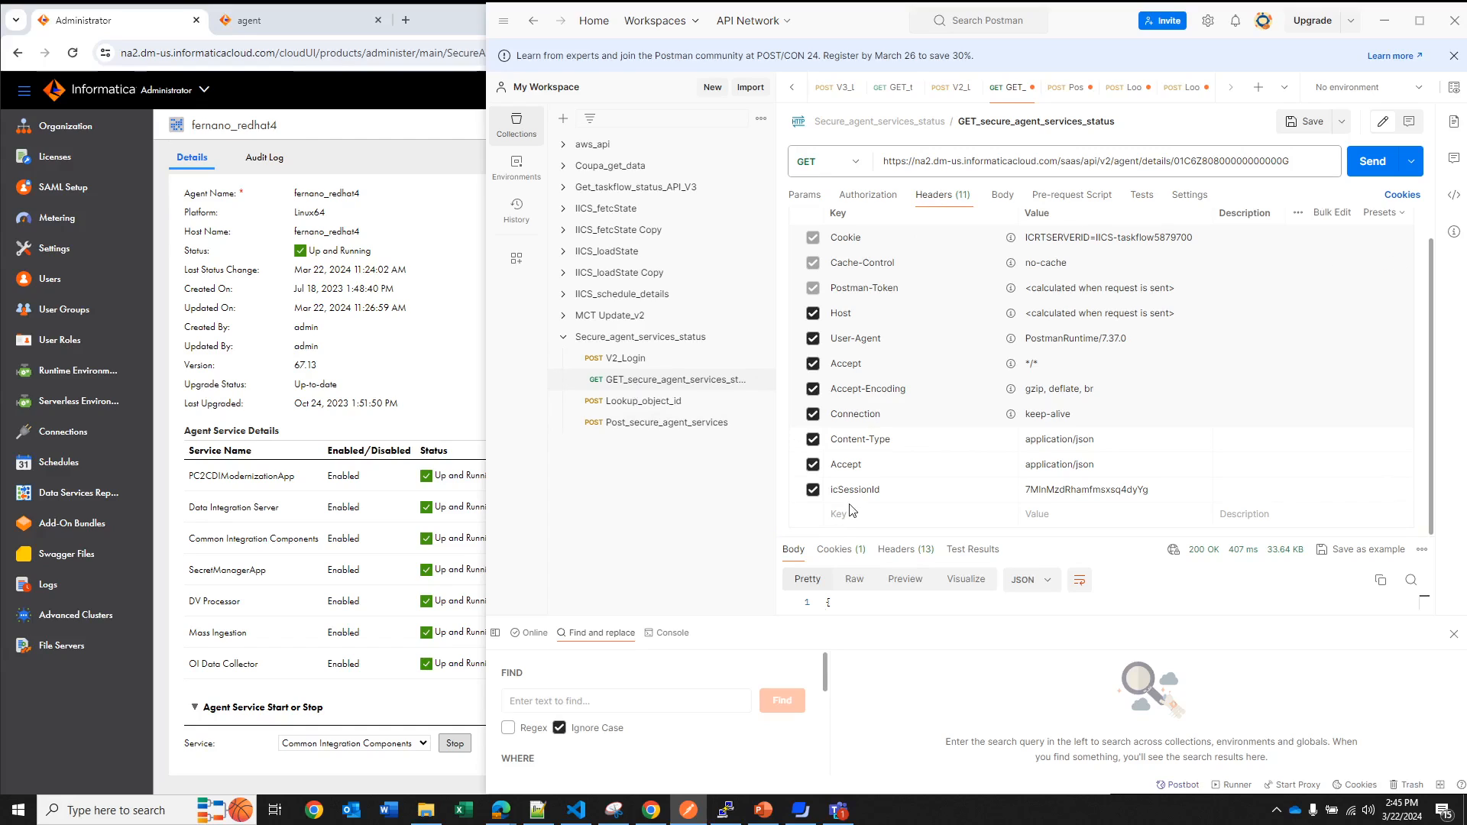
pyautogui.moveTo(854, 489)
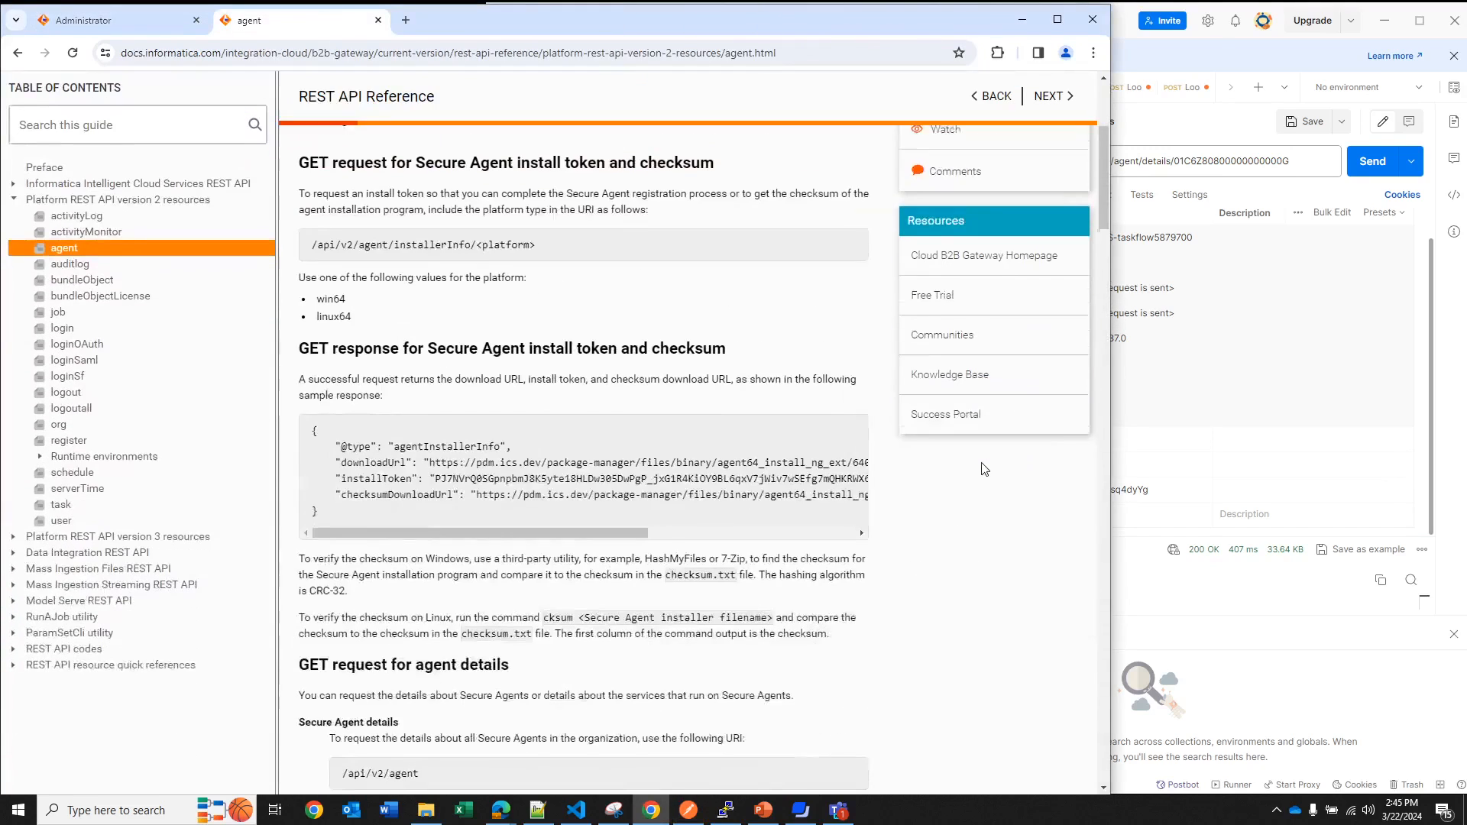
# Scroll the agent REST API reference down to the /api/v2/agent/details/<id> services details URIs
pyautogui.scroll(-3)
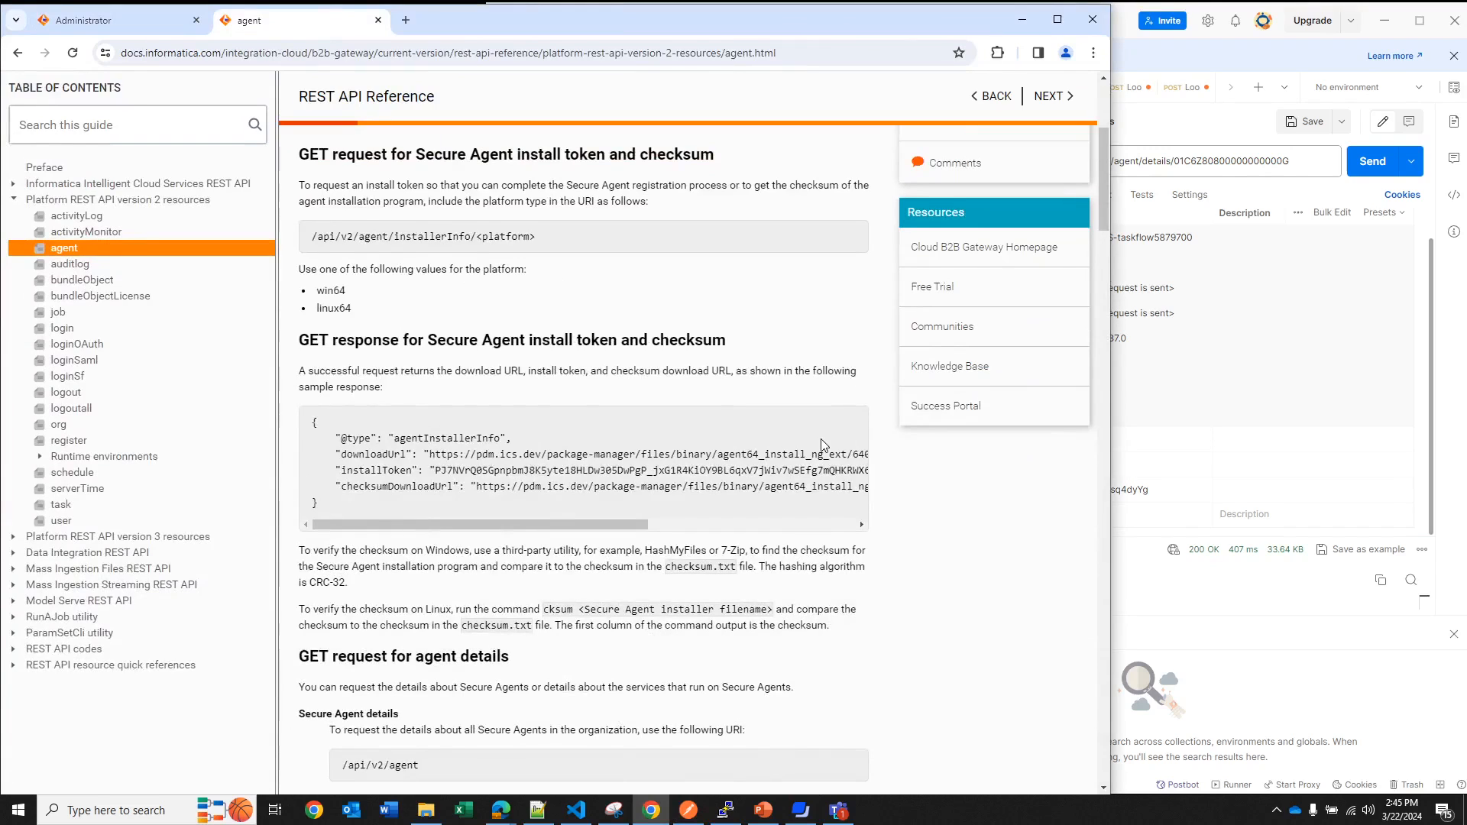
pyautogui.scroll(-3)
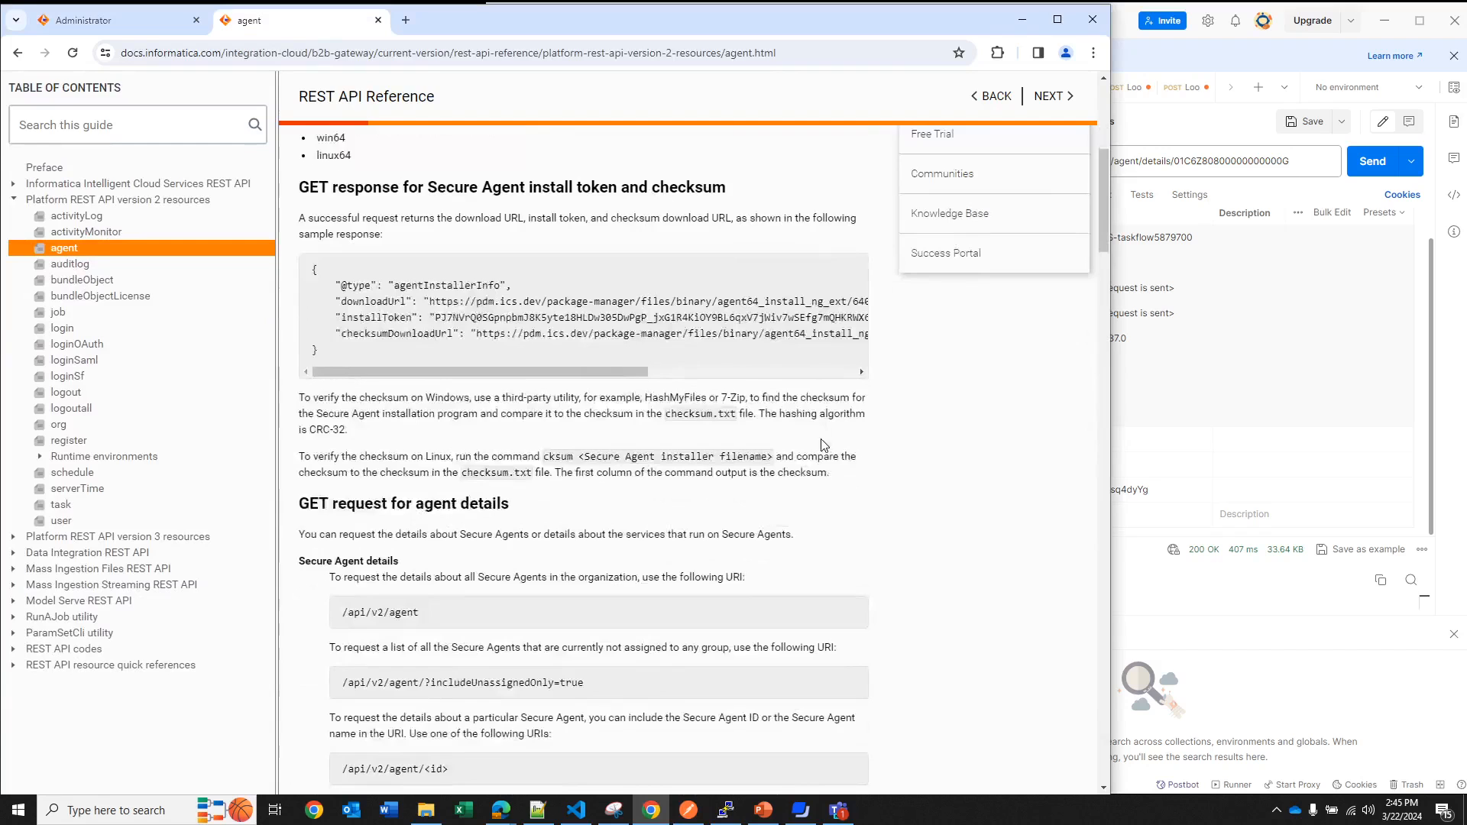
pyautogui.scroll(-3)
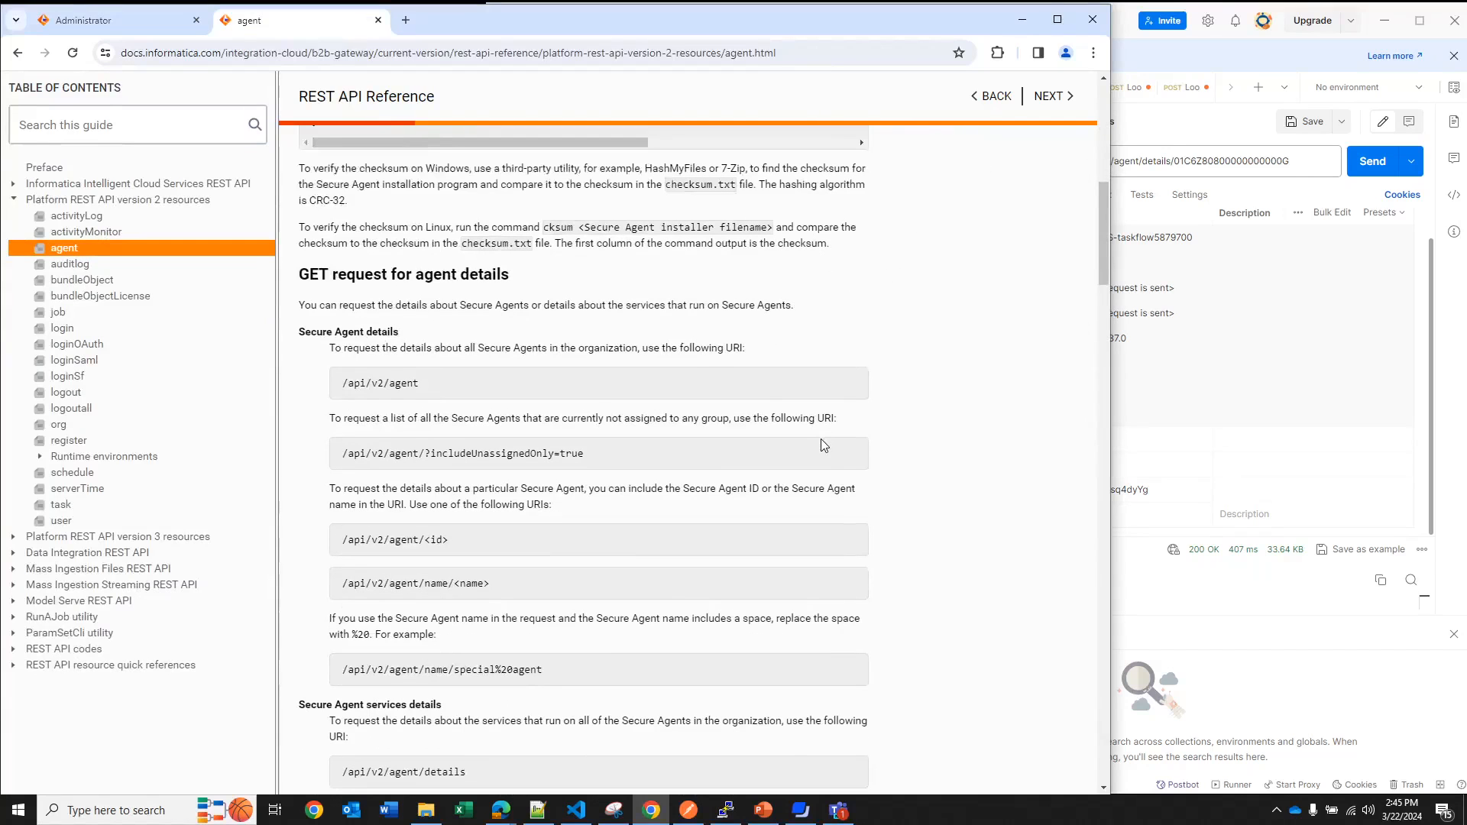
pyautogui.scroll(-3)
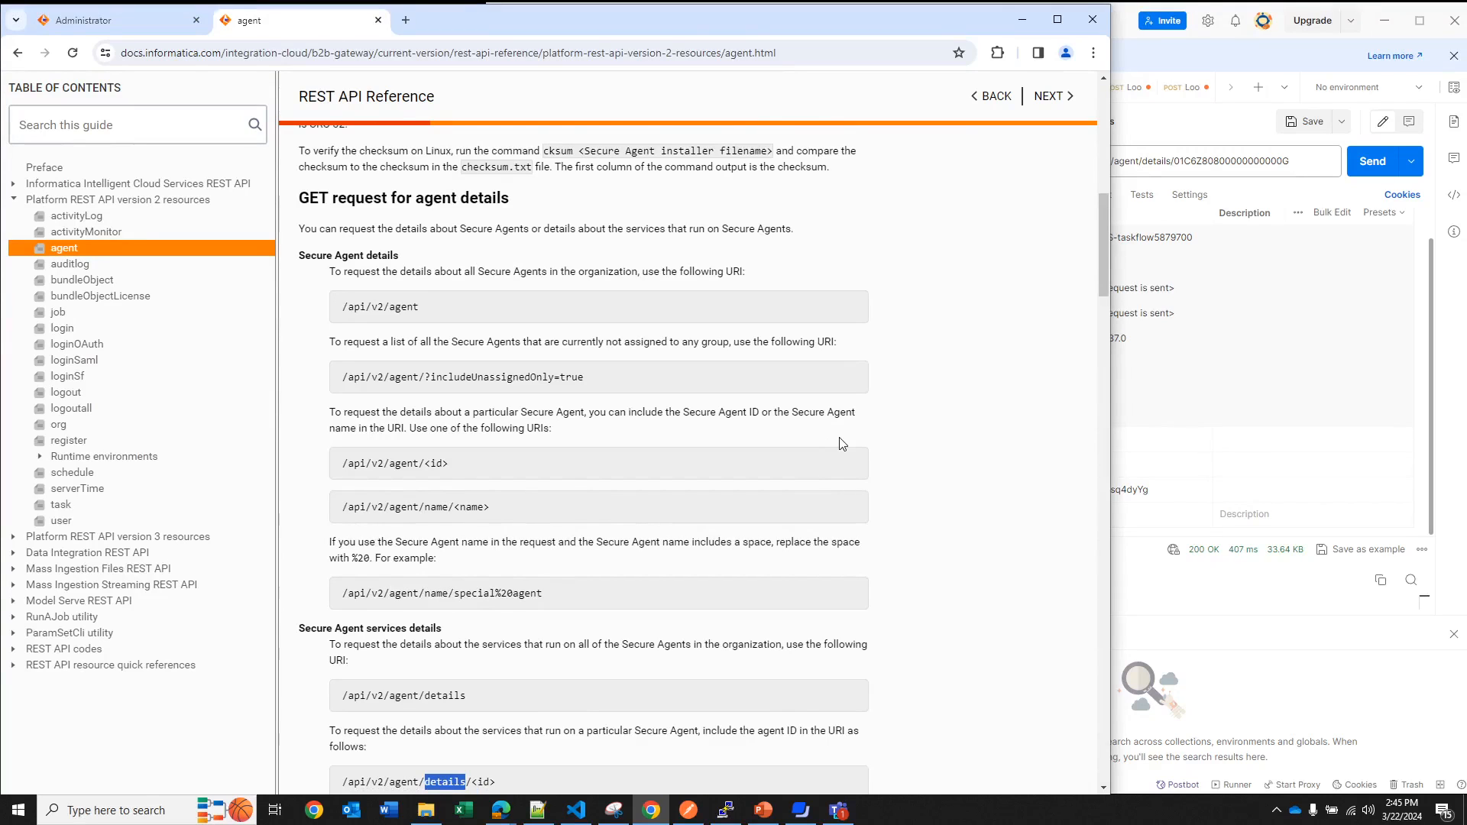
pyautogui.scroll(-3)
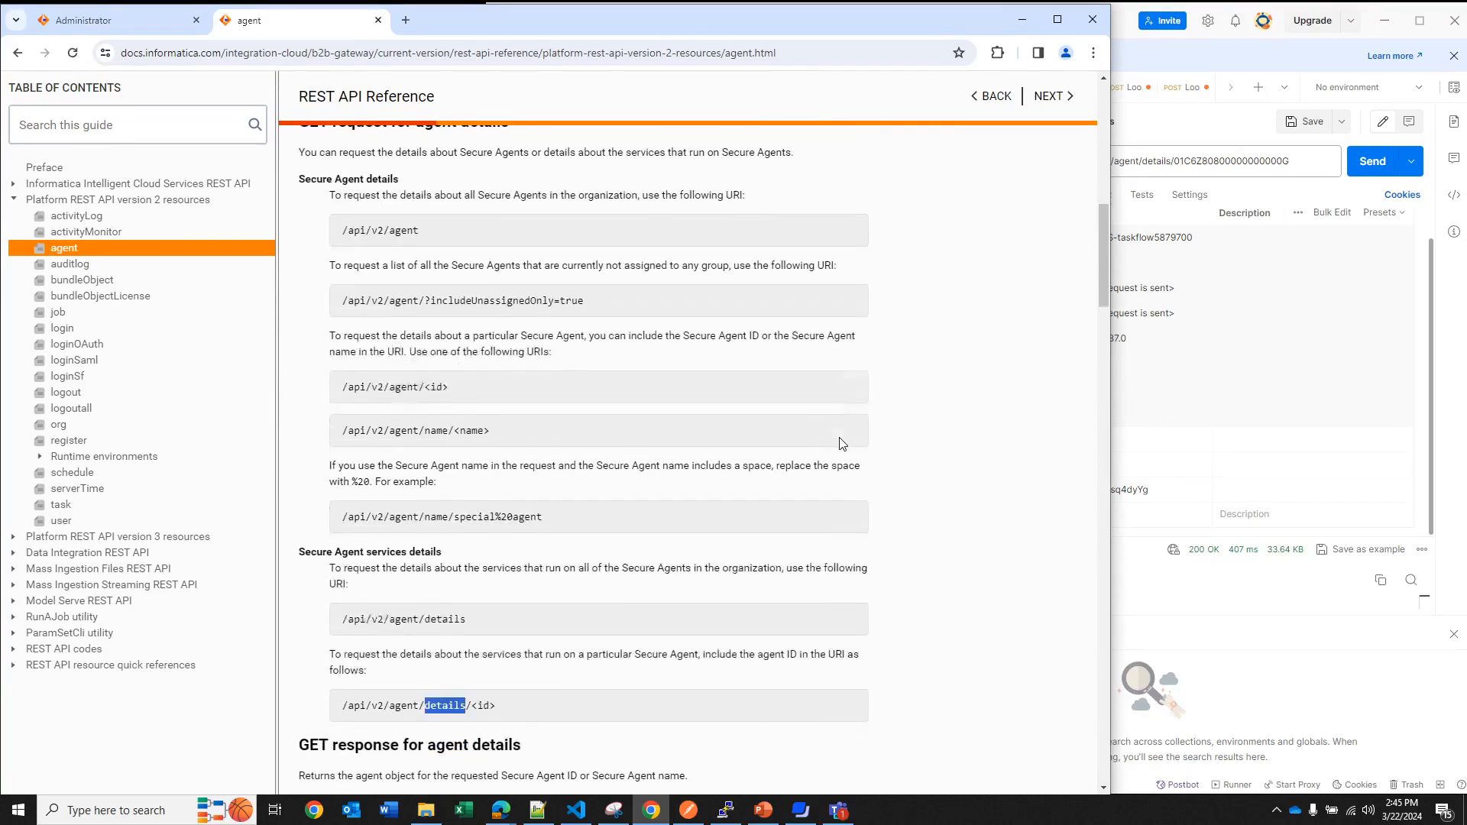
pyautogui.scroll(-3)
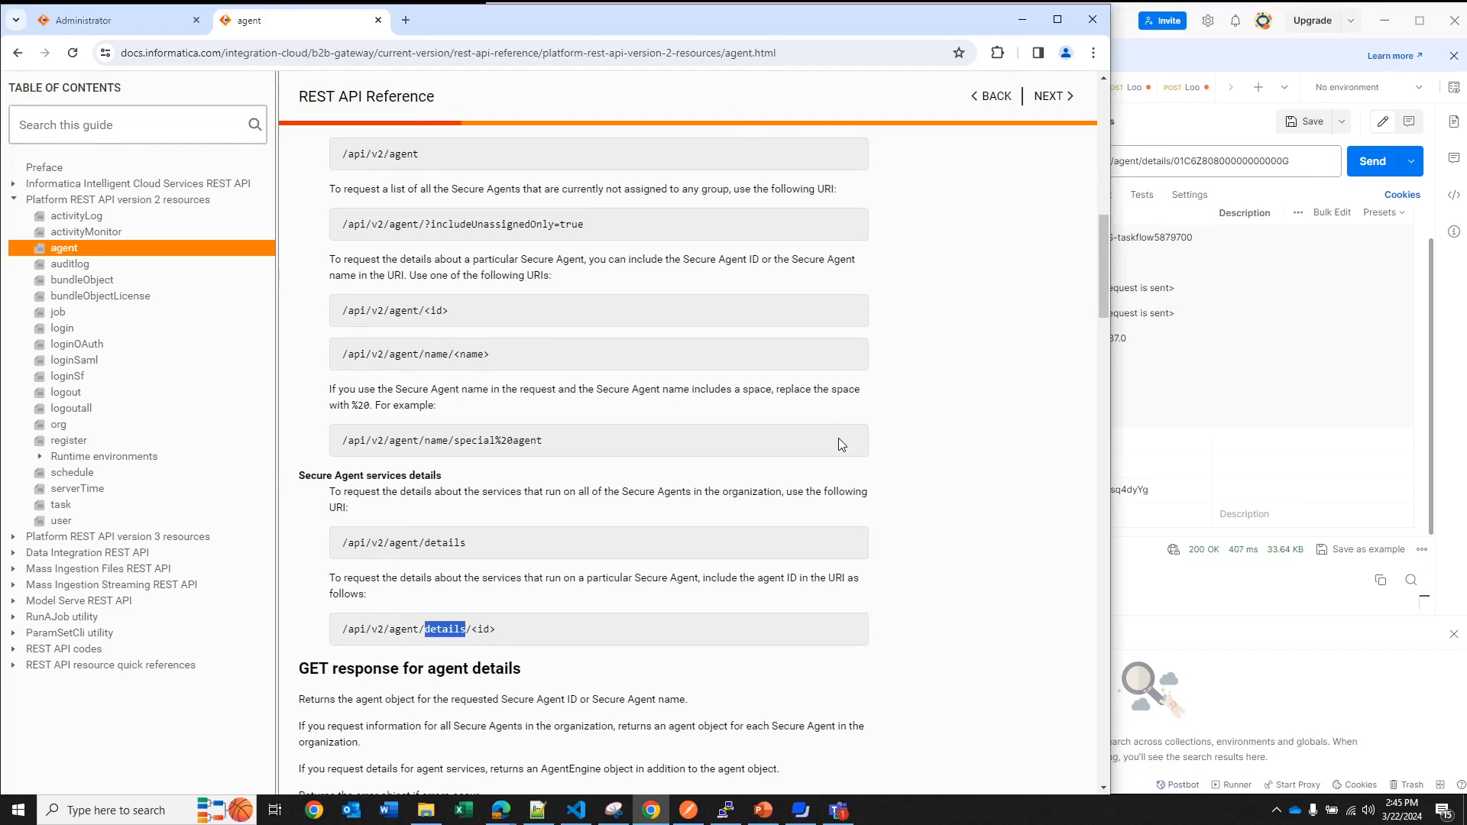
pyautogui.moveTo(547, 311)
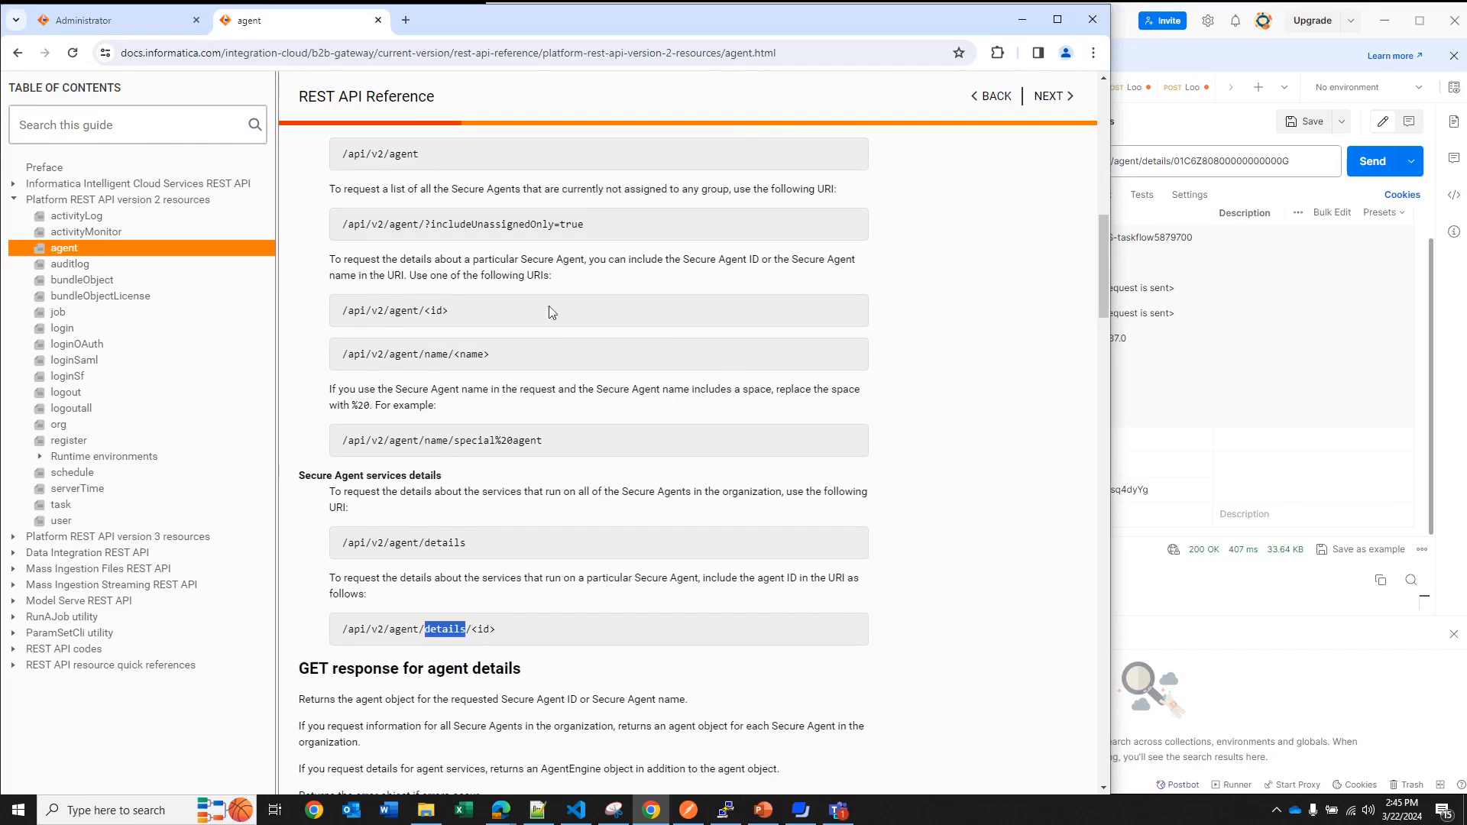
pyautogui.scroll(-3)
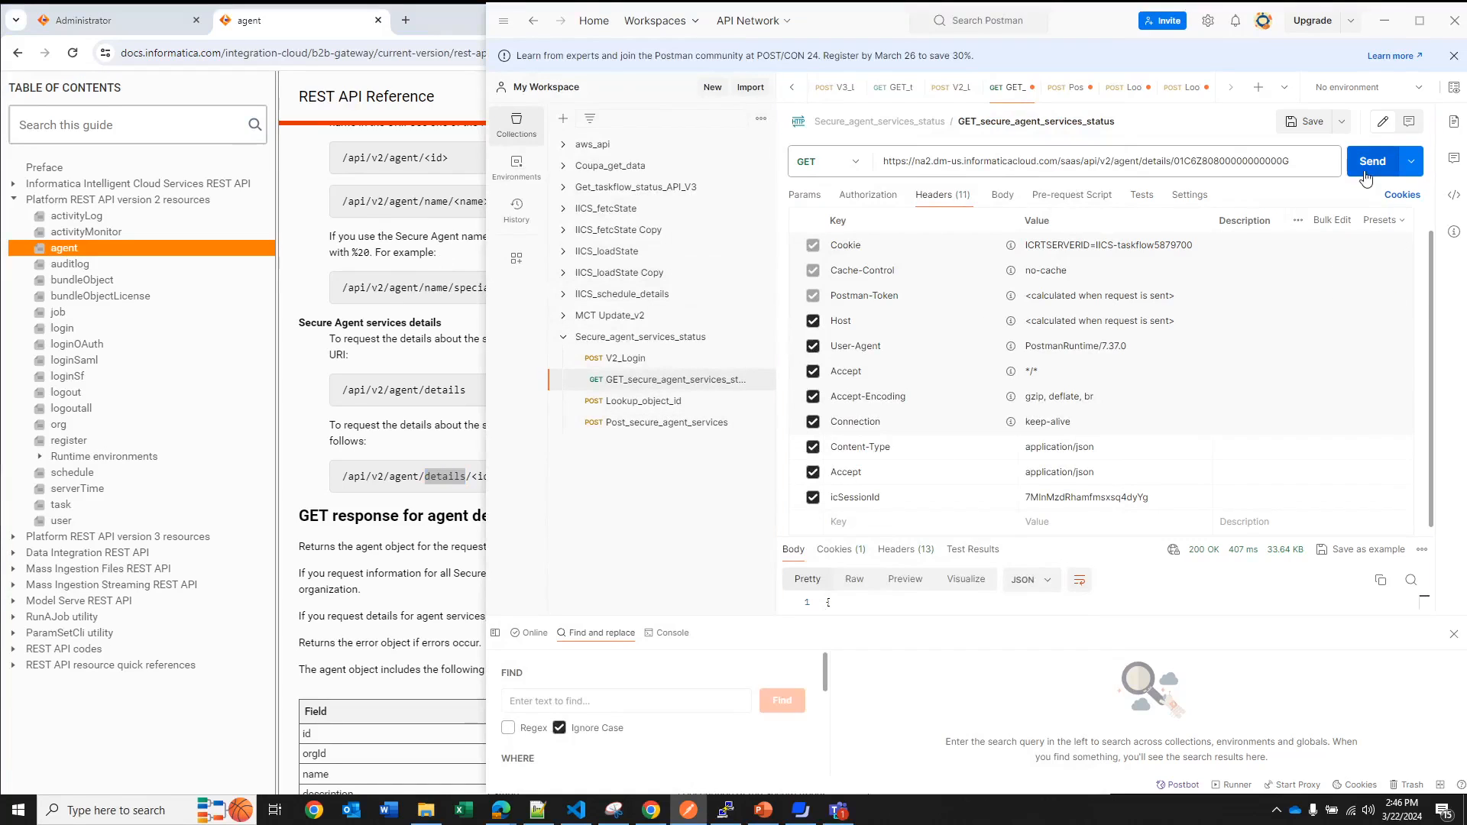
# Send GET_secure_agent_services_status and review engine statuses like Data Integration Server RUNNING
pyautogui.click(1371, 161)
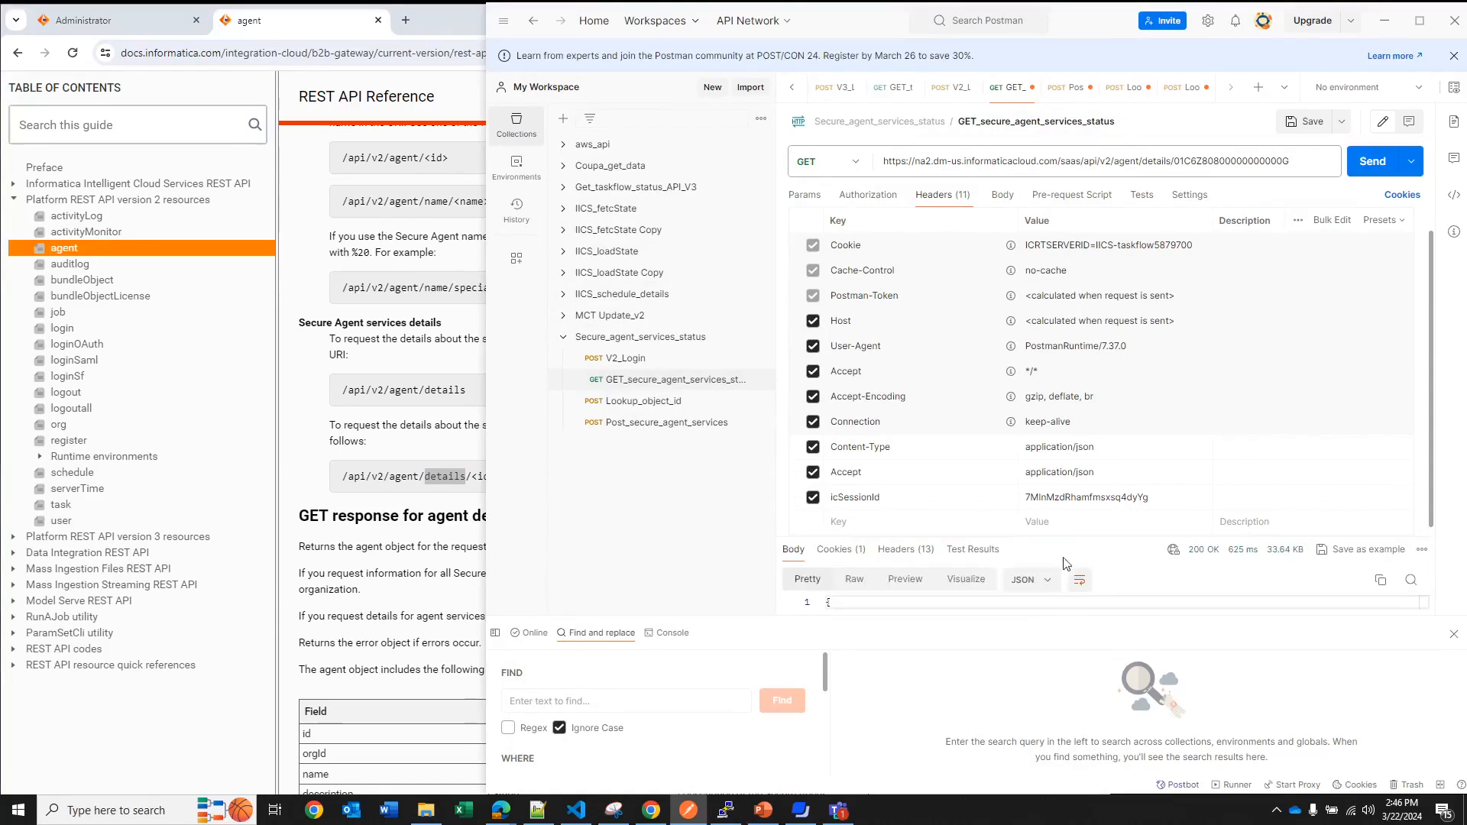
pyautogui.moveTo(1071, 534)
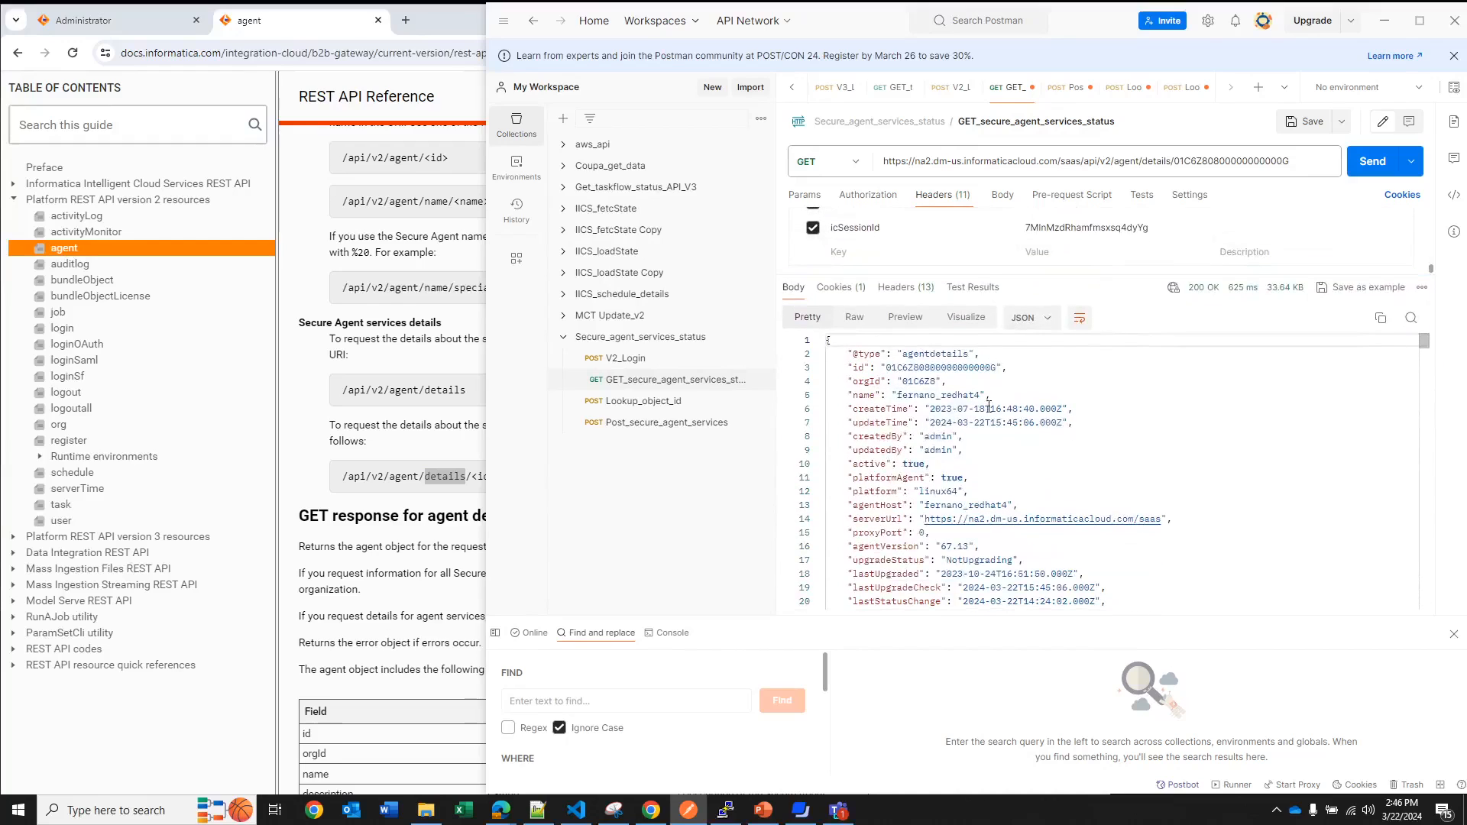
pyautogui.scroll(-3)
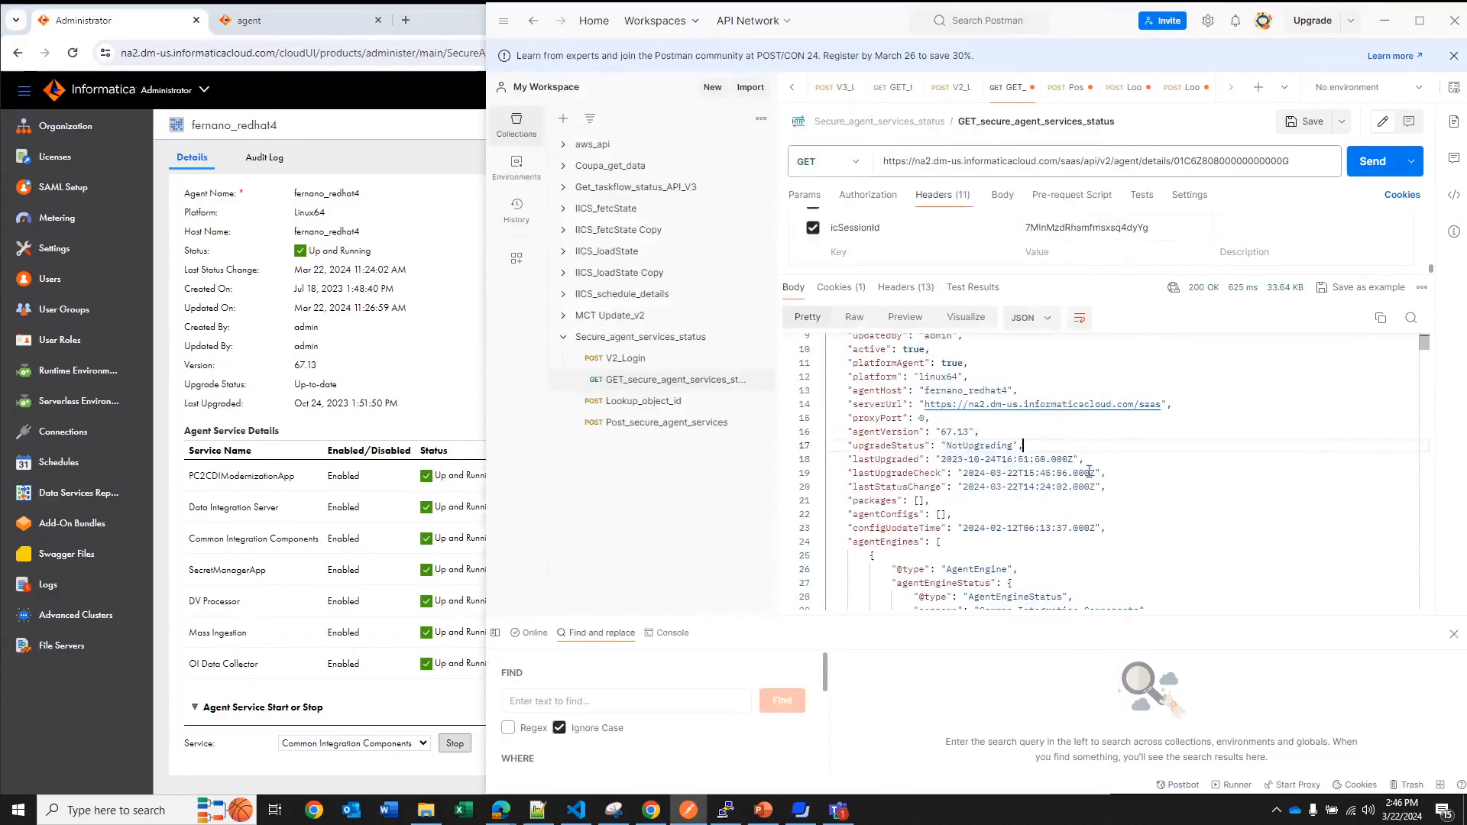
pyautogui.scroll(-3)
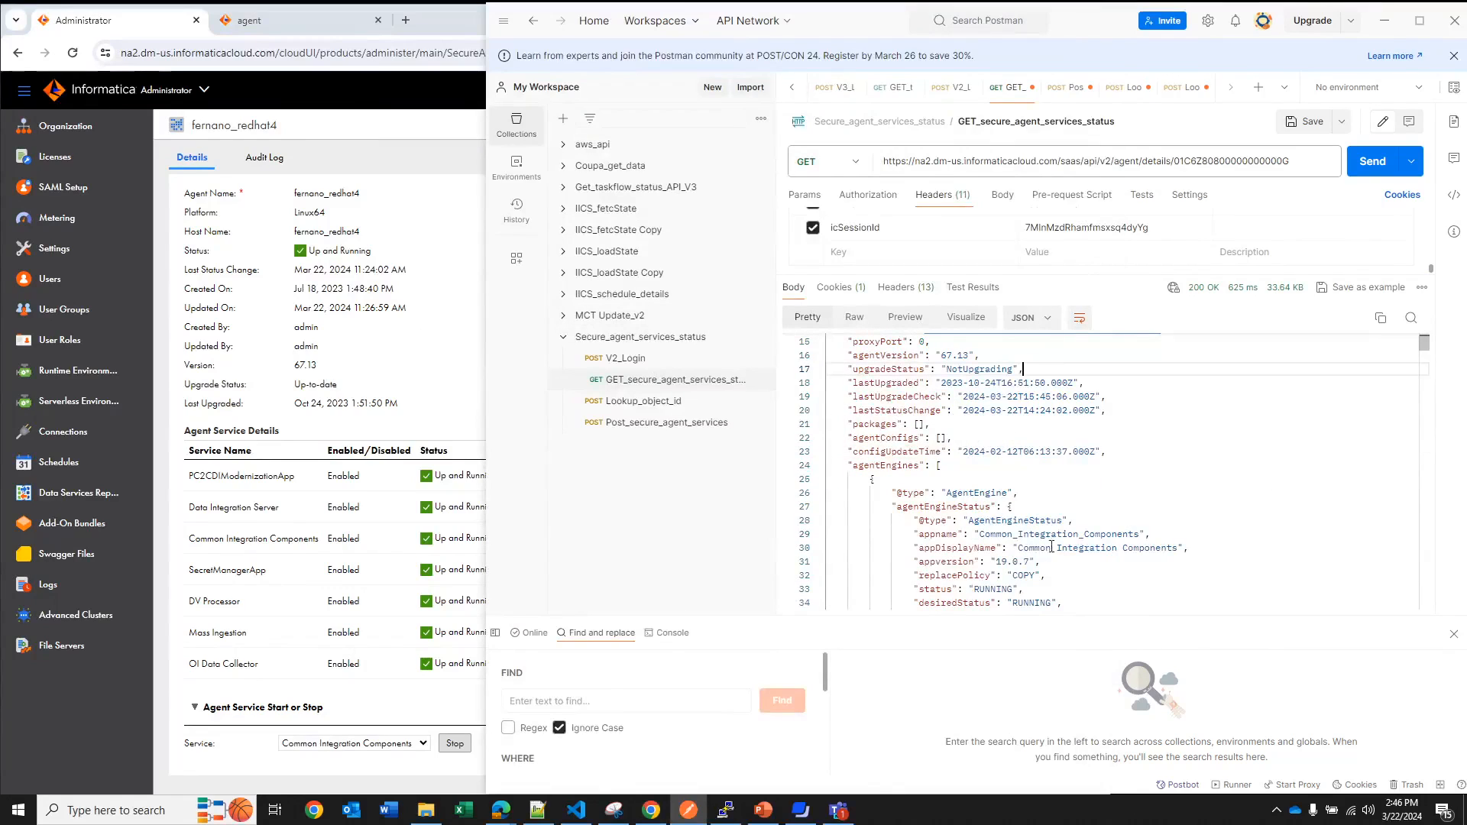
pyautogui.scroll(-3)
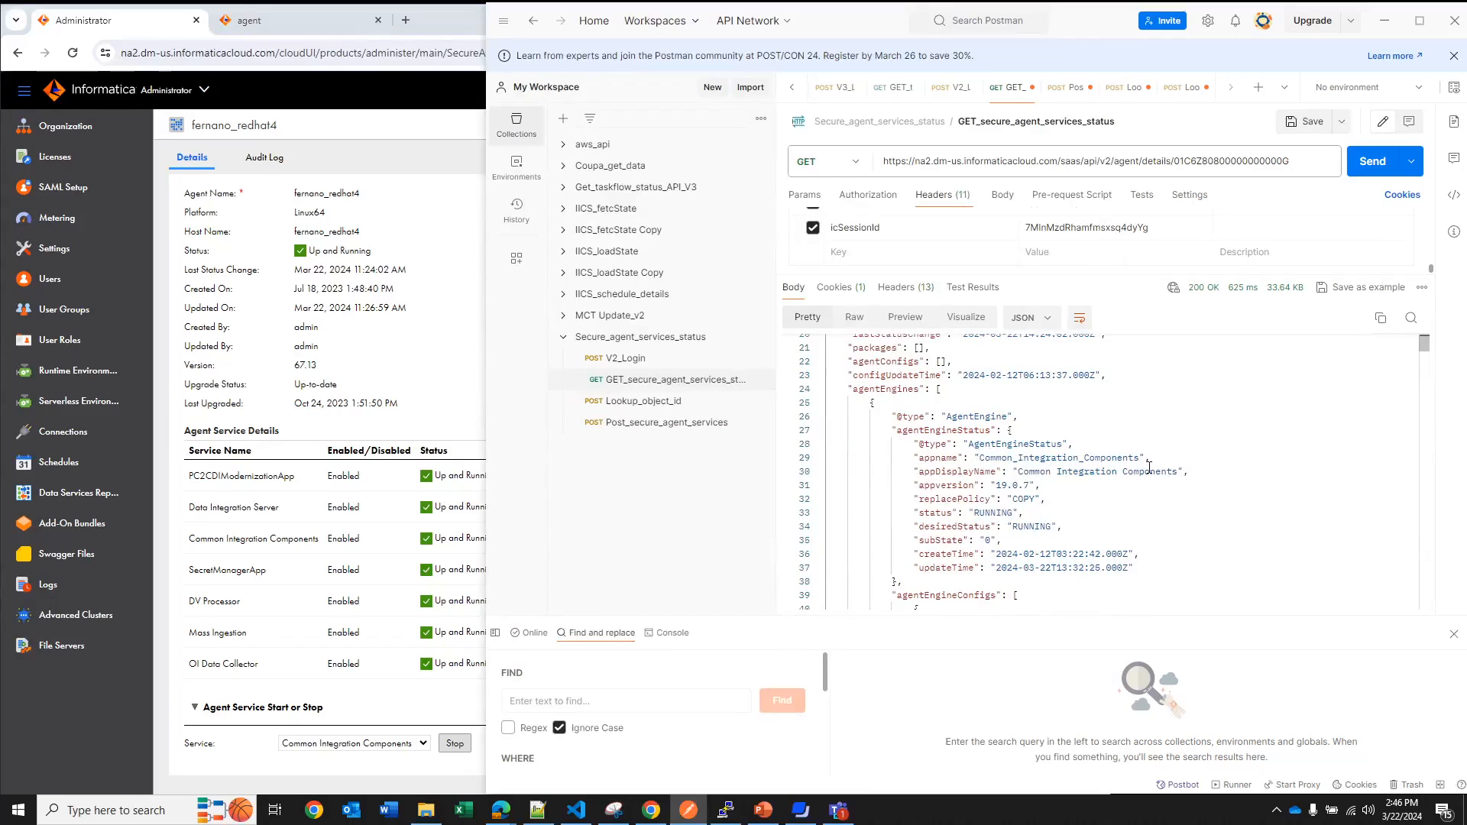
pyautogui.moveTo(529, 566)
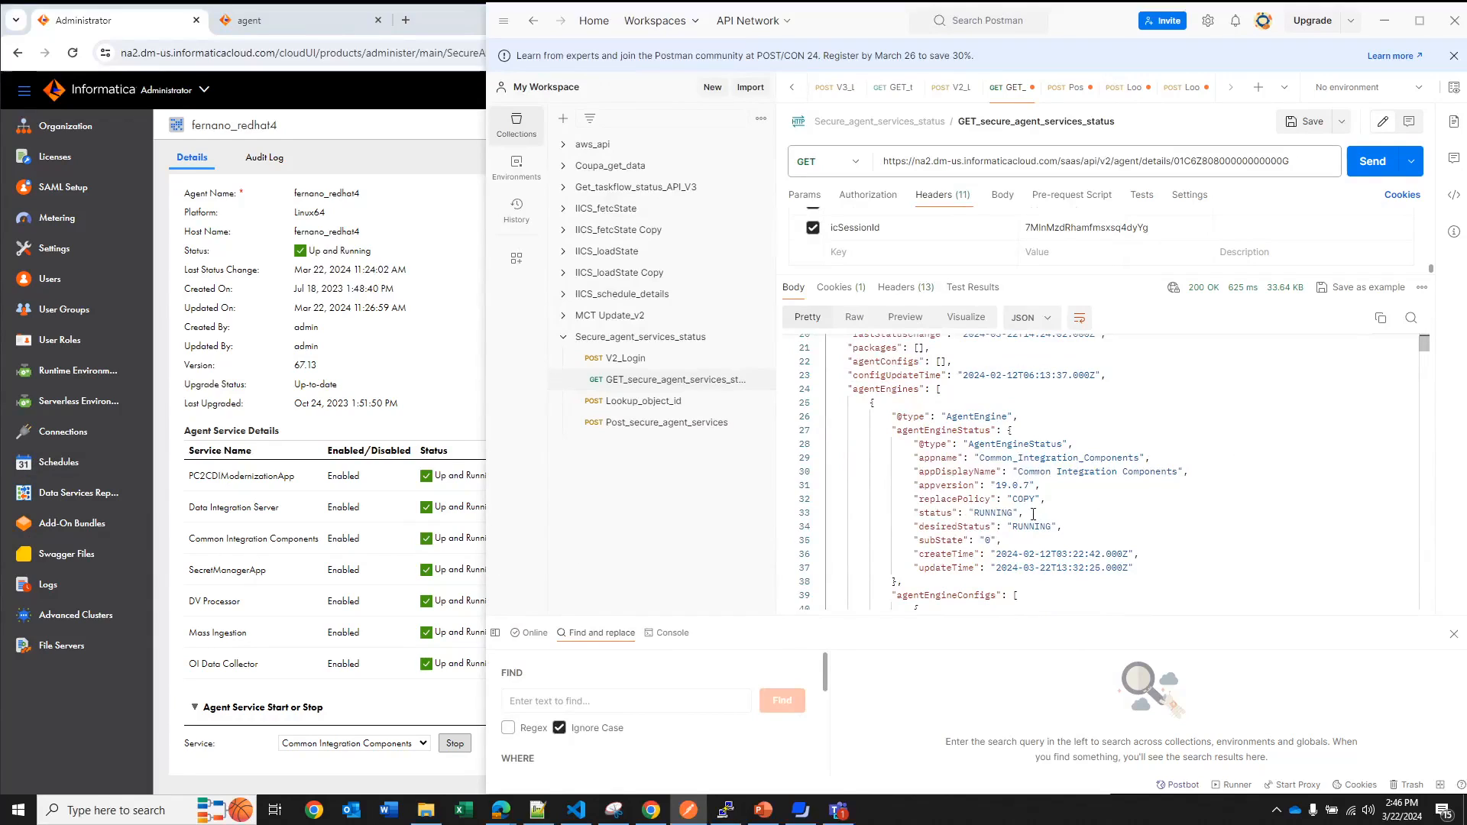
pyautogui.scroll(-3)
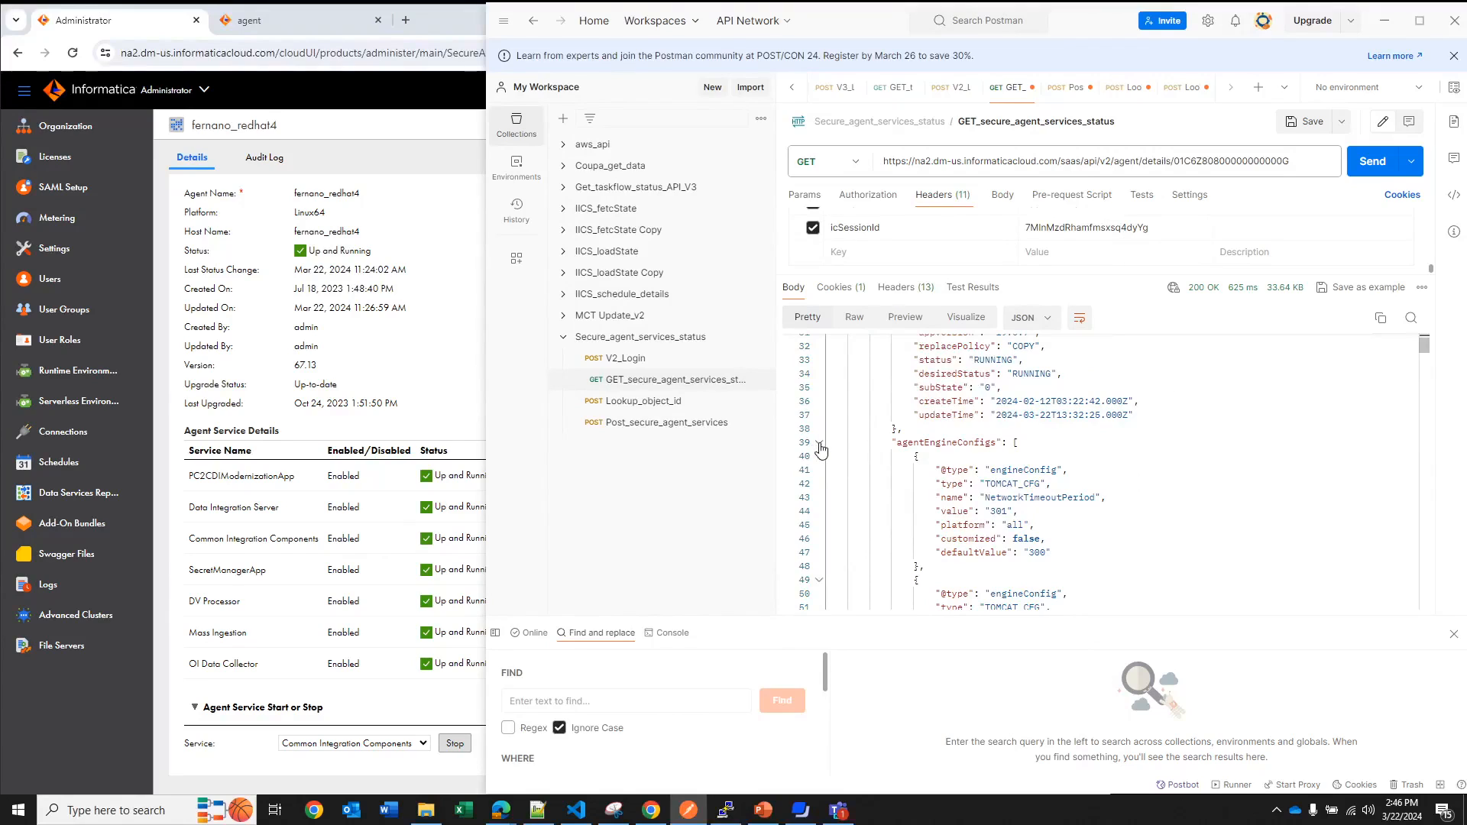
pyautogui.click(819, 441)
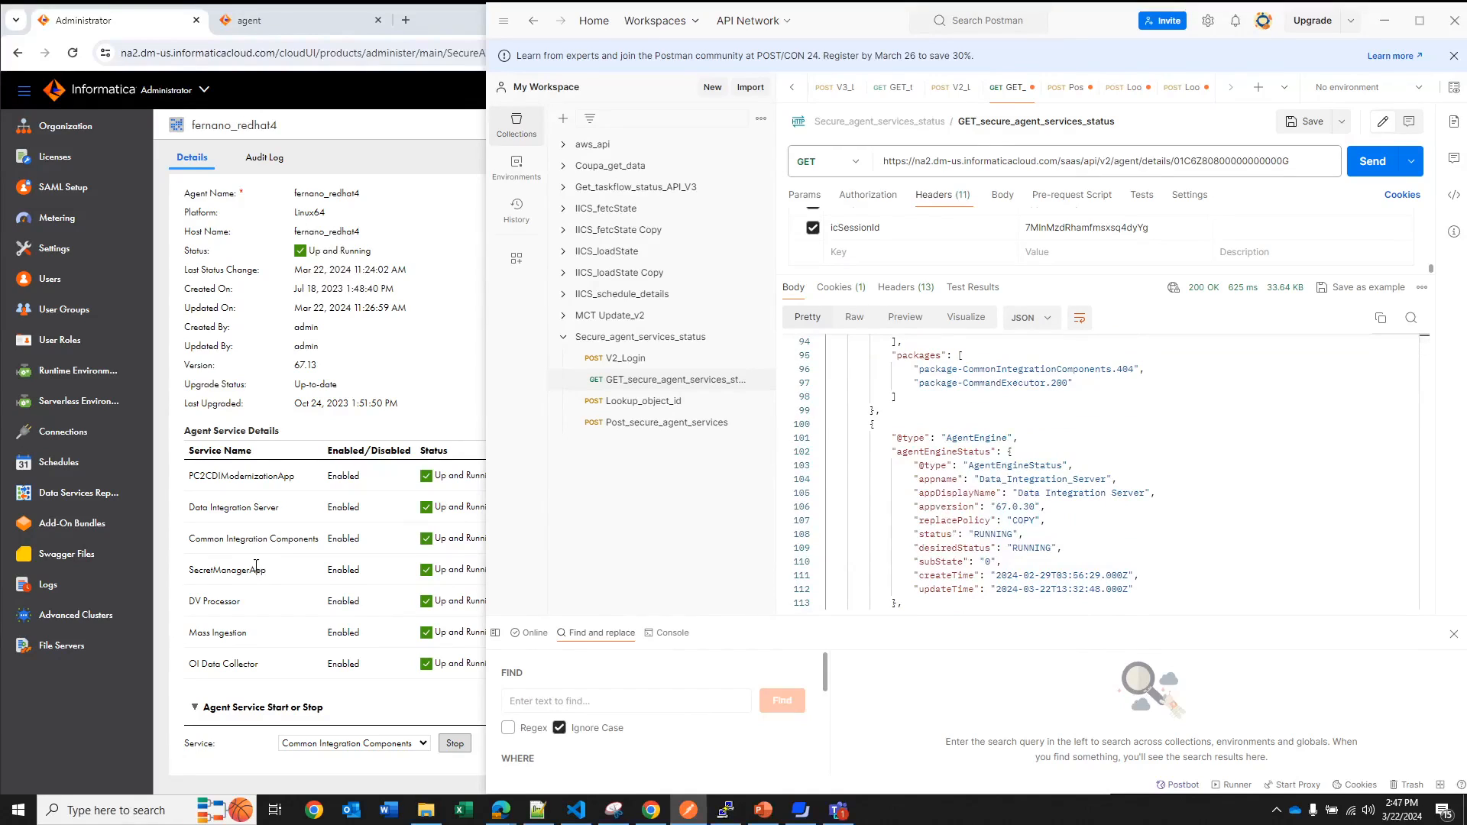
pyautogui.moveTo(618, 559)
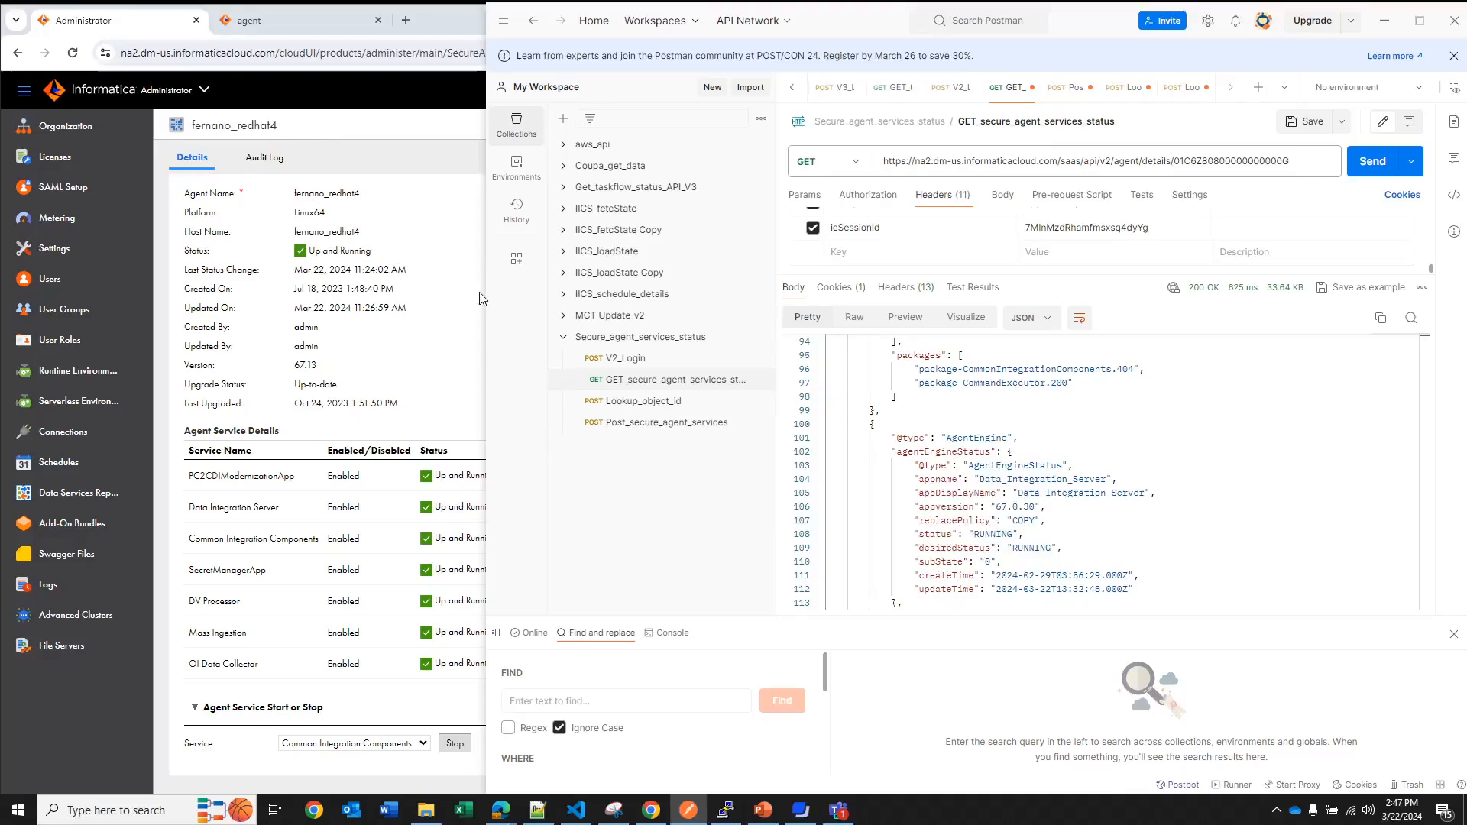
pyautogui.moveTo(1191, 183)
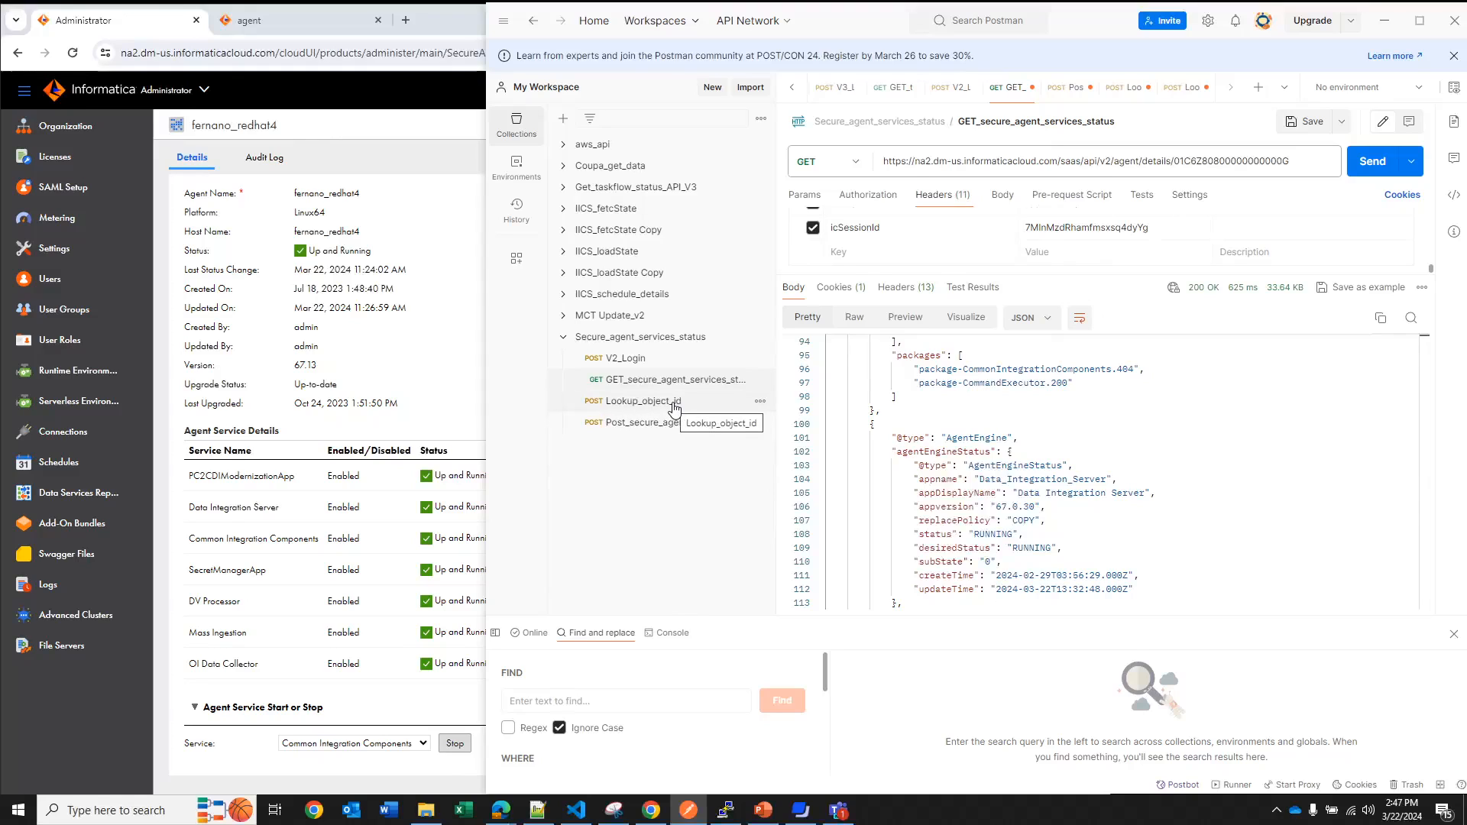
# Run Lookup_object_id for agent fernano_redhat4 and select the returned agent id
pyautogui.click(639, 400)
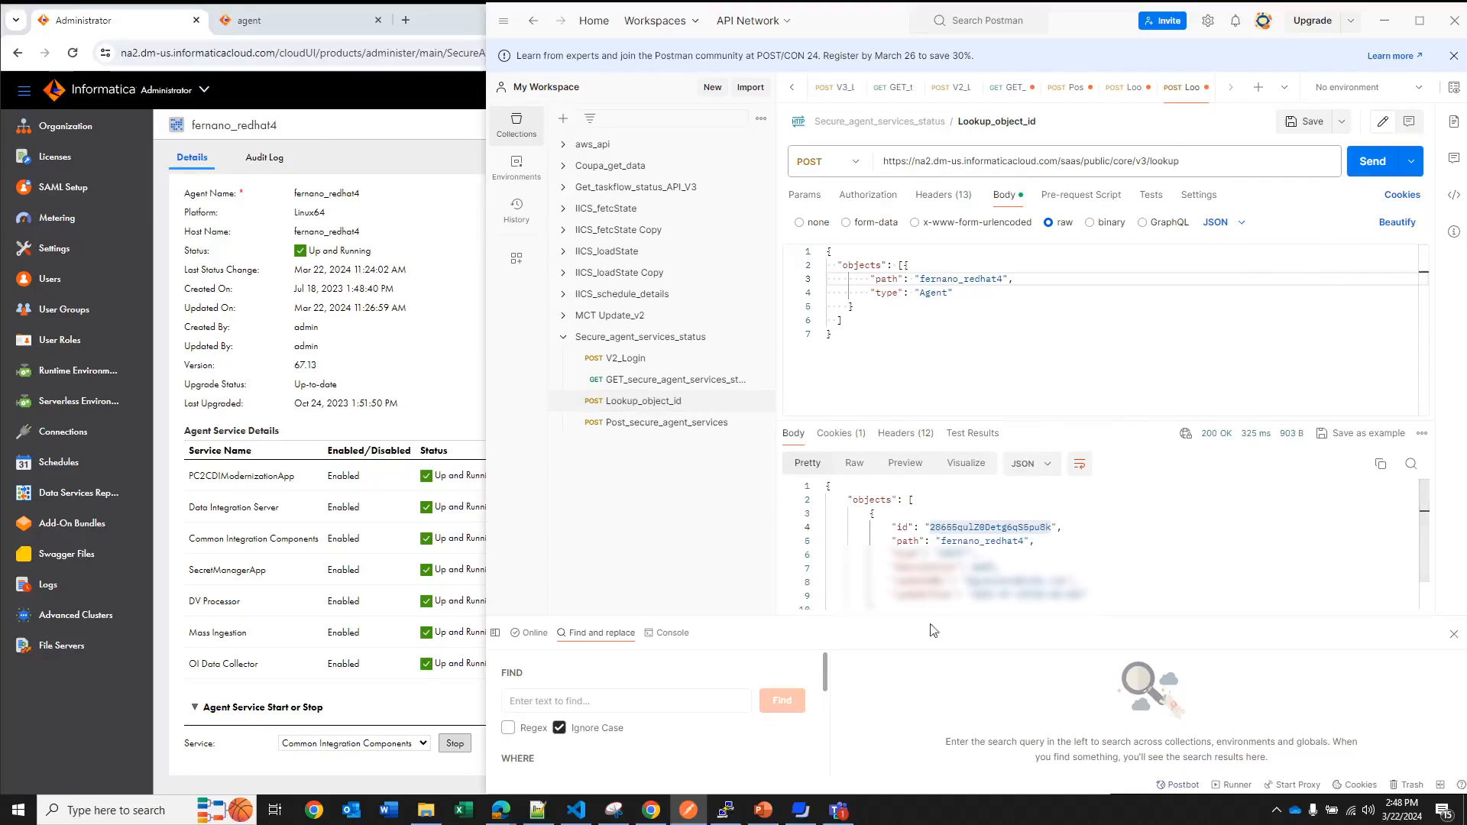
pyautogui.doubleClick(989, 527)
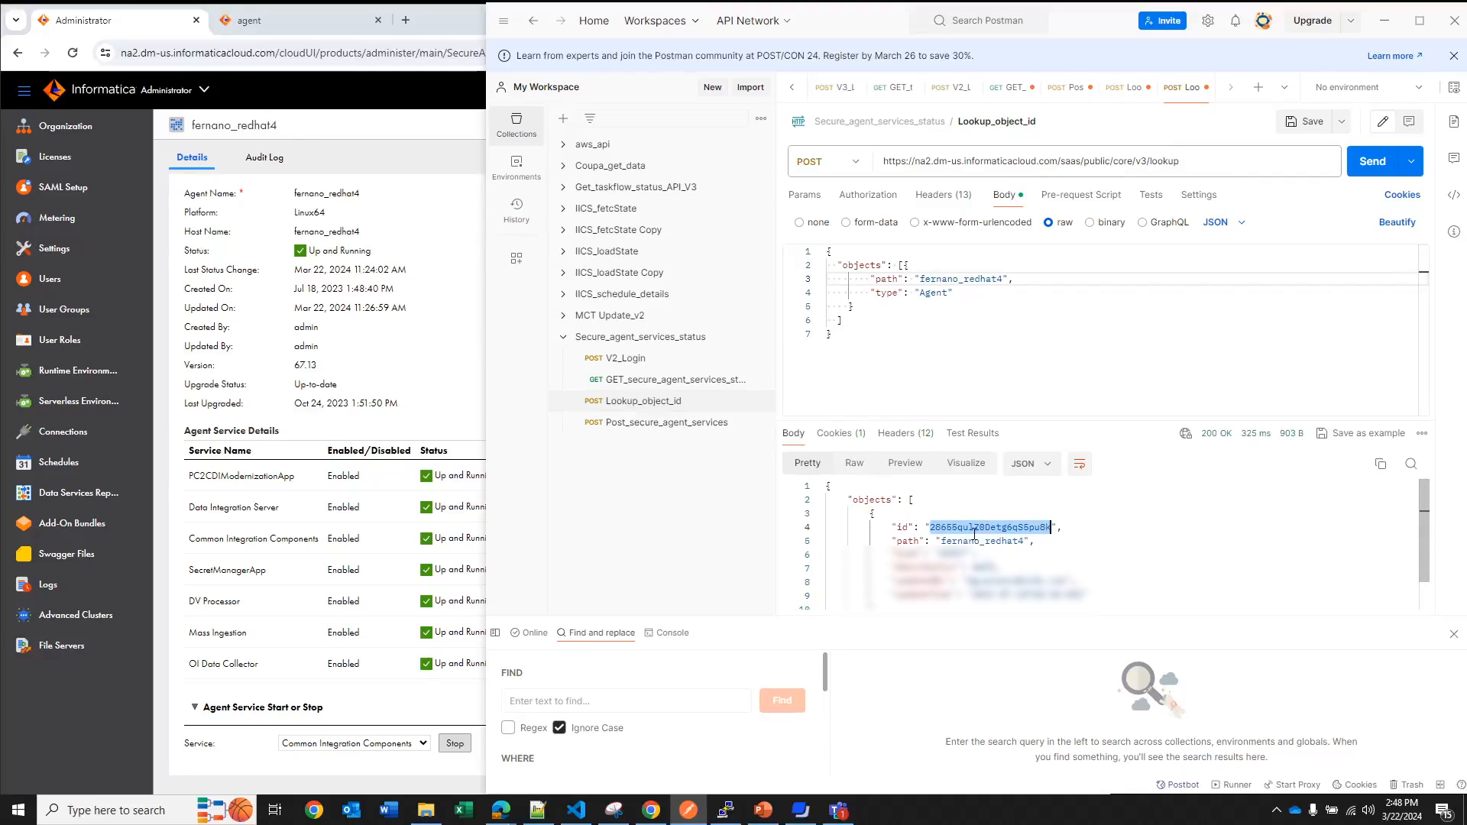
pyautogui.moveTo(725, 519)
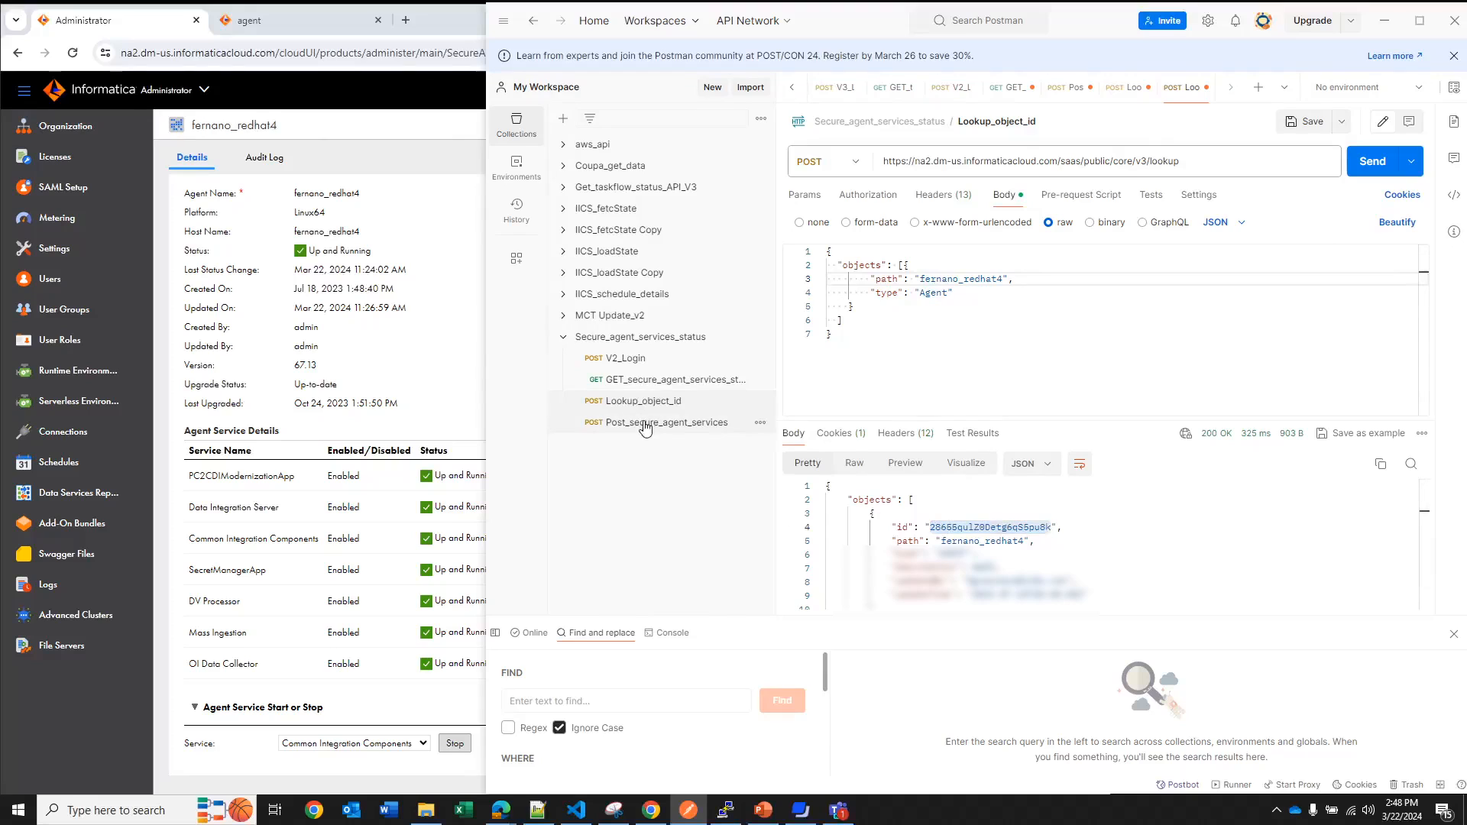
# Send Post_secure_agent_services with serviceAction 'stop' to stop Mass Ingestion
pyautogui.click(656, 421)
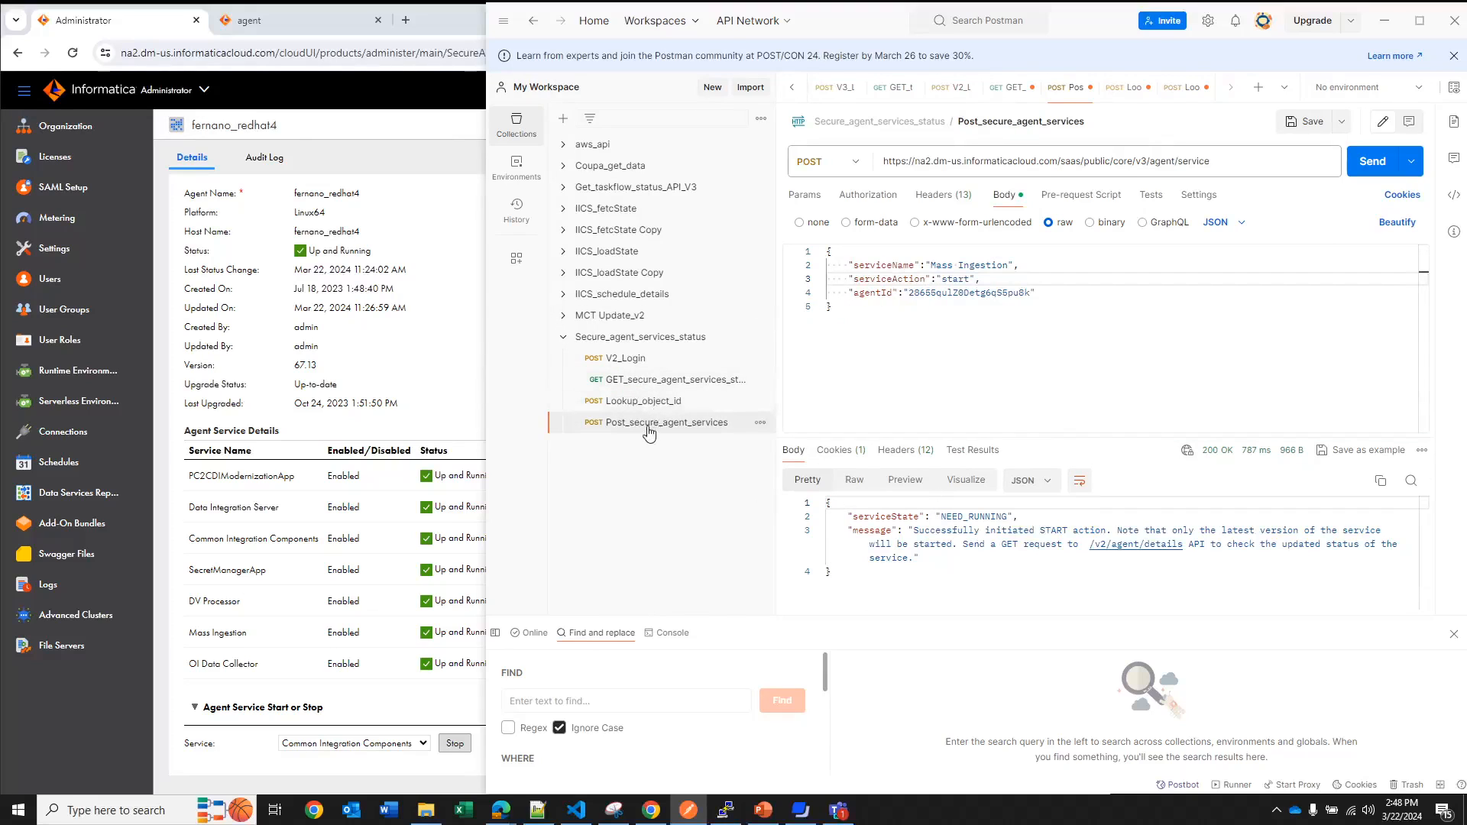
pyautogui.moveTo(658, 422)
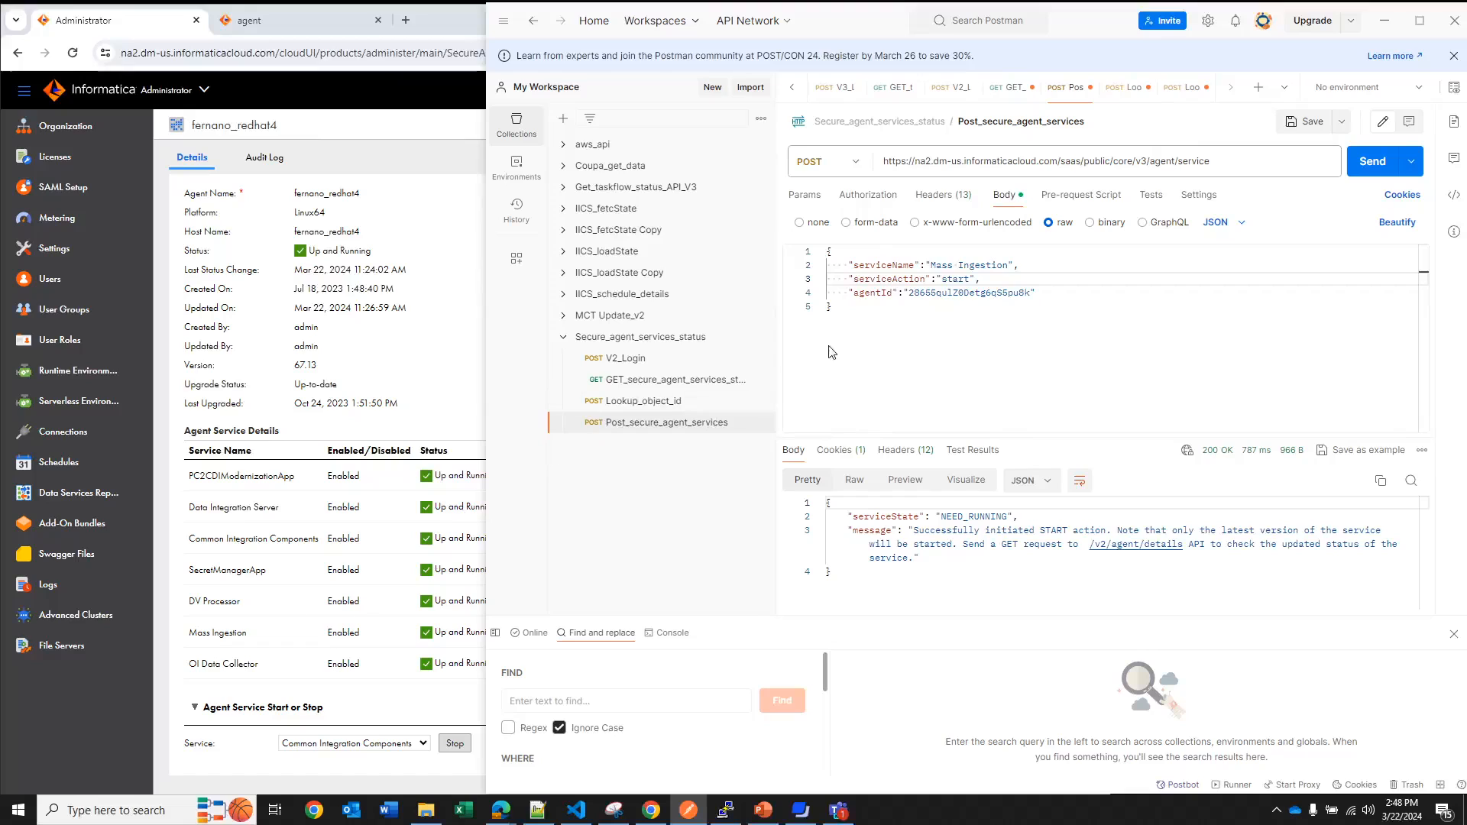
pyautogui.moveTo(293, 578)
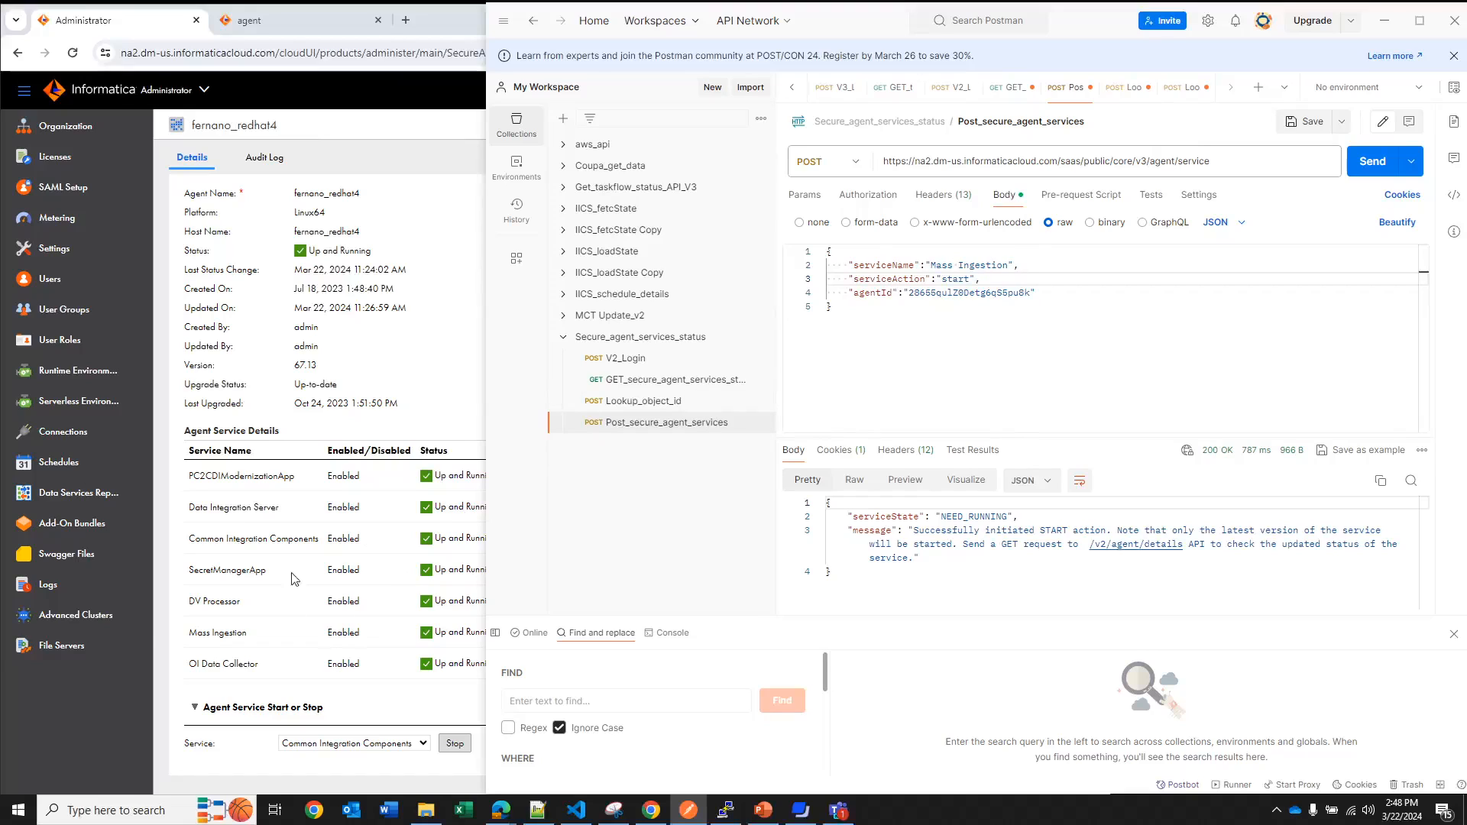
pyautogui.moveTo(446, 637)
pyautogui.write('op')
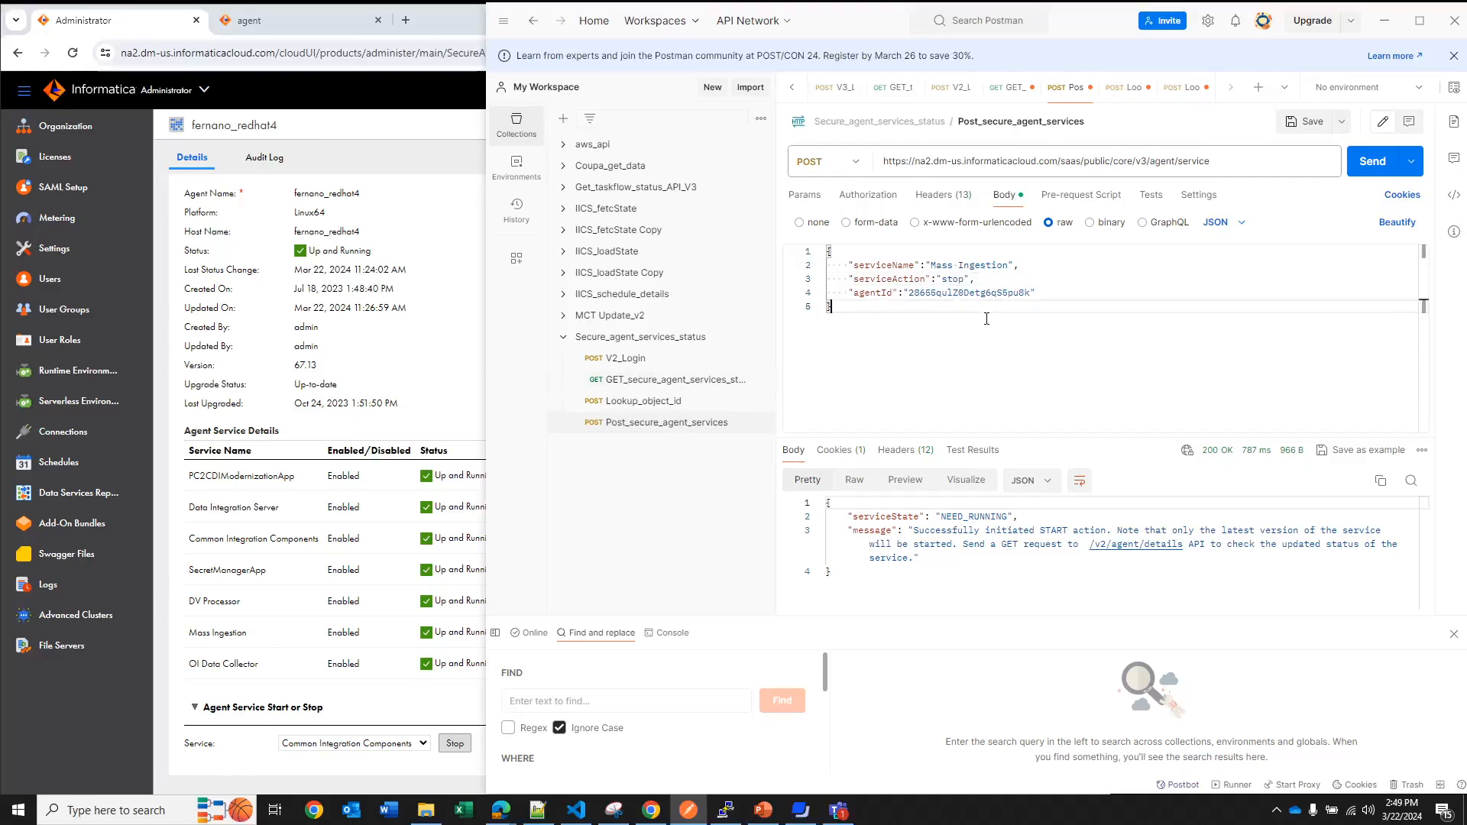
pyautogui.moveTo(1372, 161)
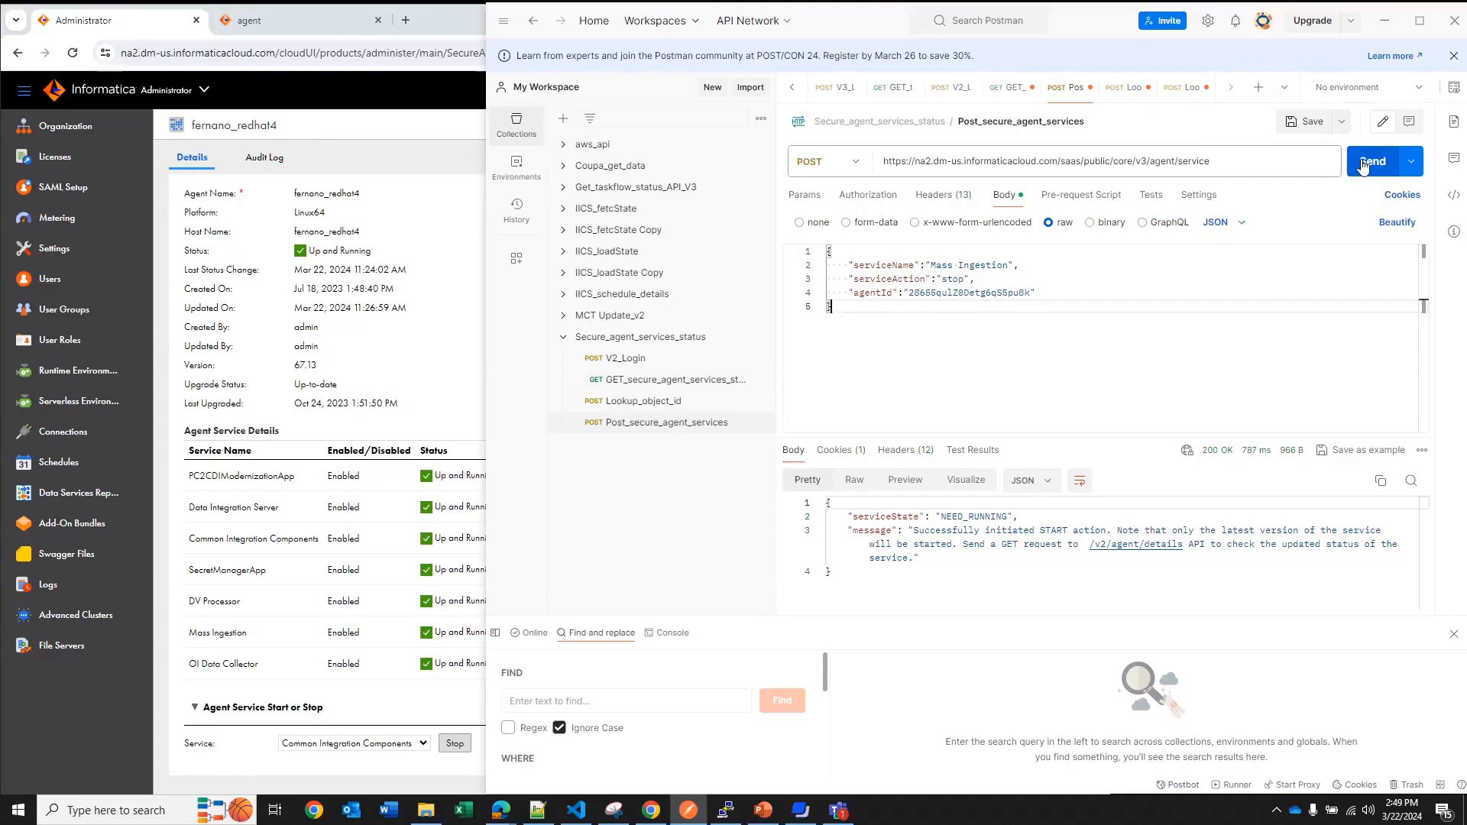
pyautogui.click(1372, 161)
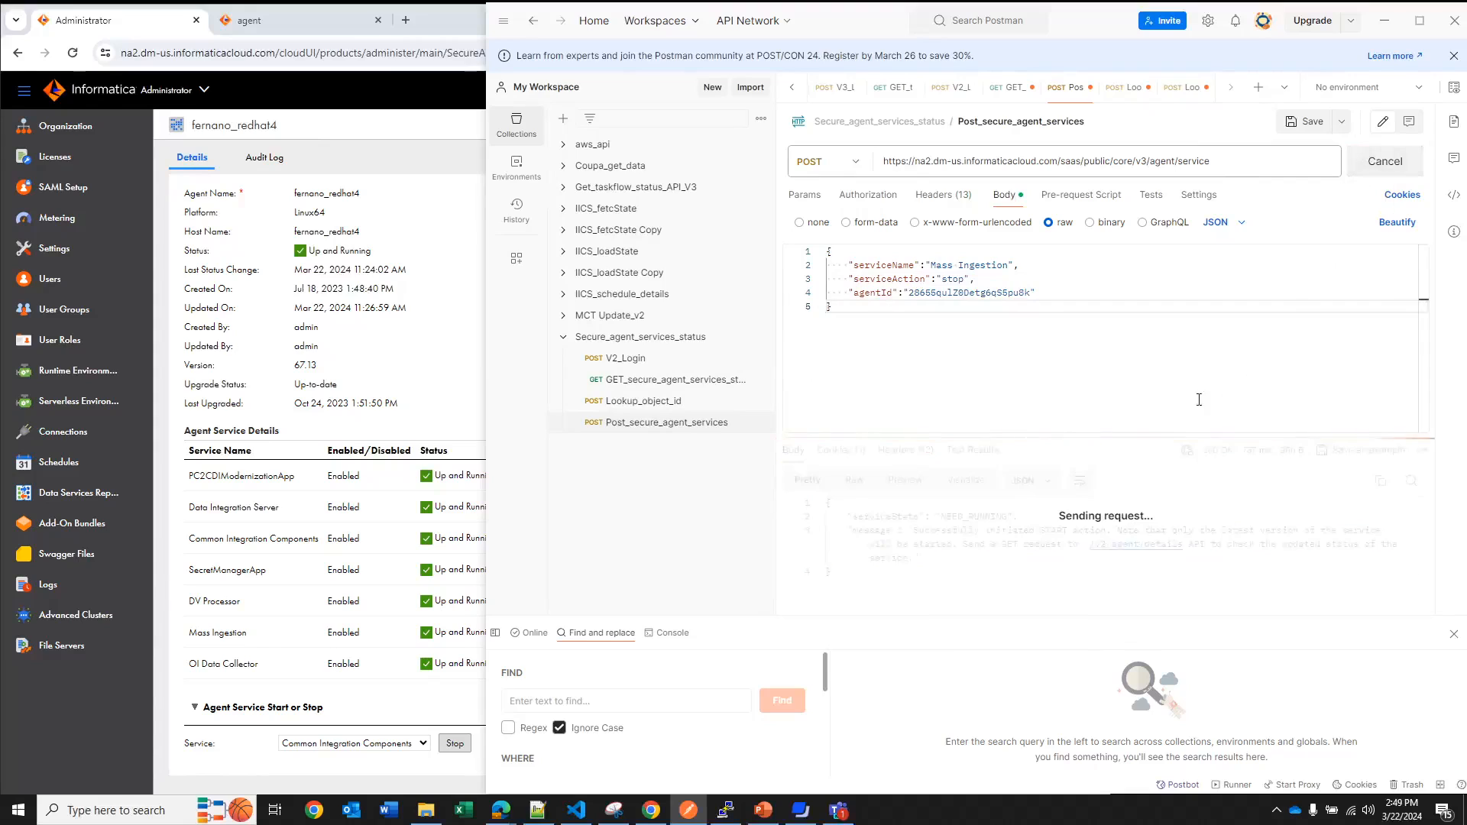
pyautogui.click(1372, 161)
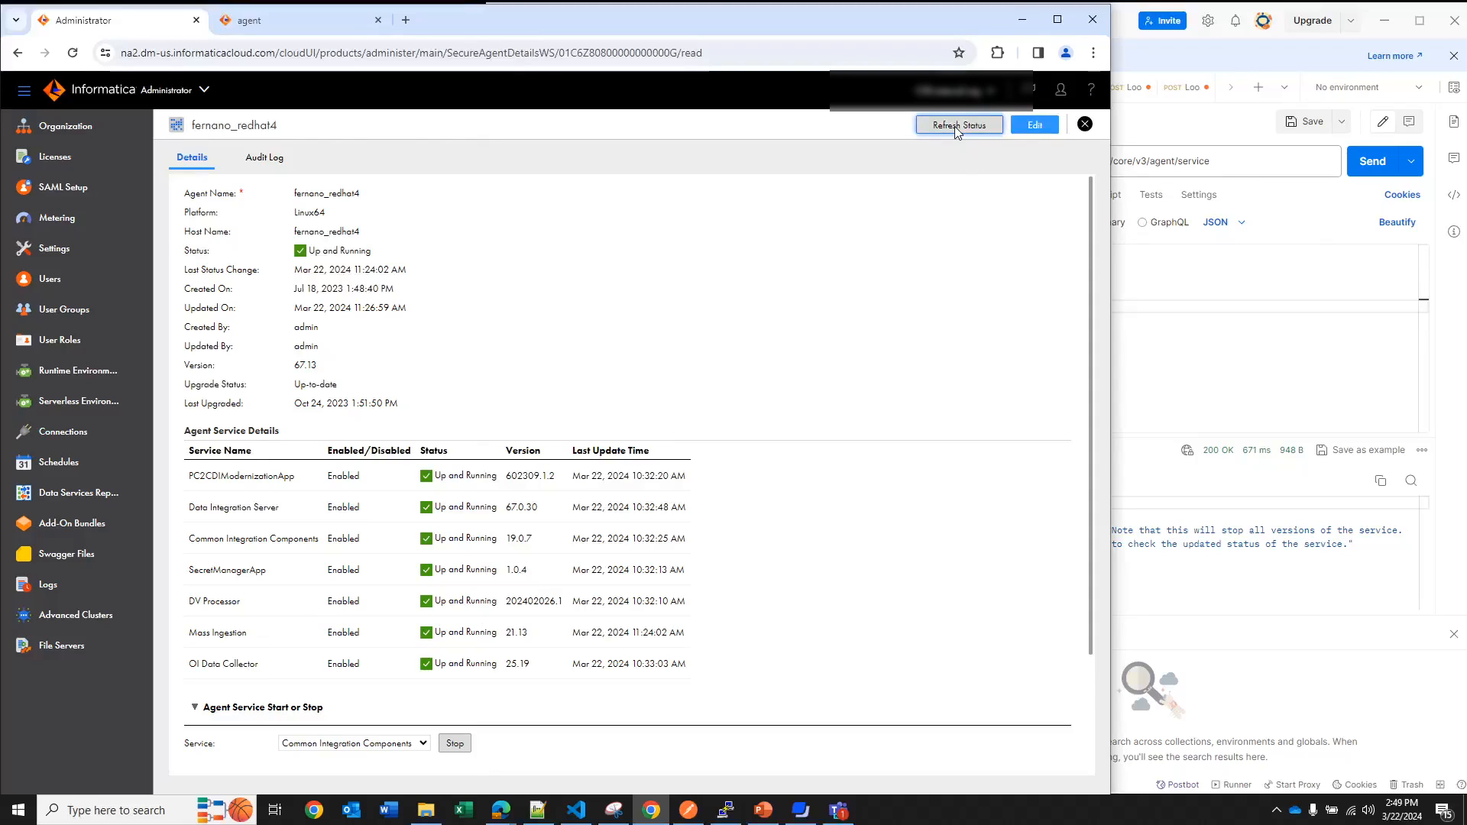
# Refresh the agent's status to see Mass Ingestion User Stopped, then select serviceAction to change it
pyautogui.click(958, 124)
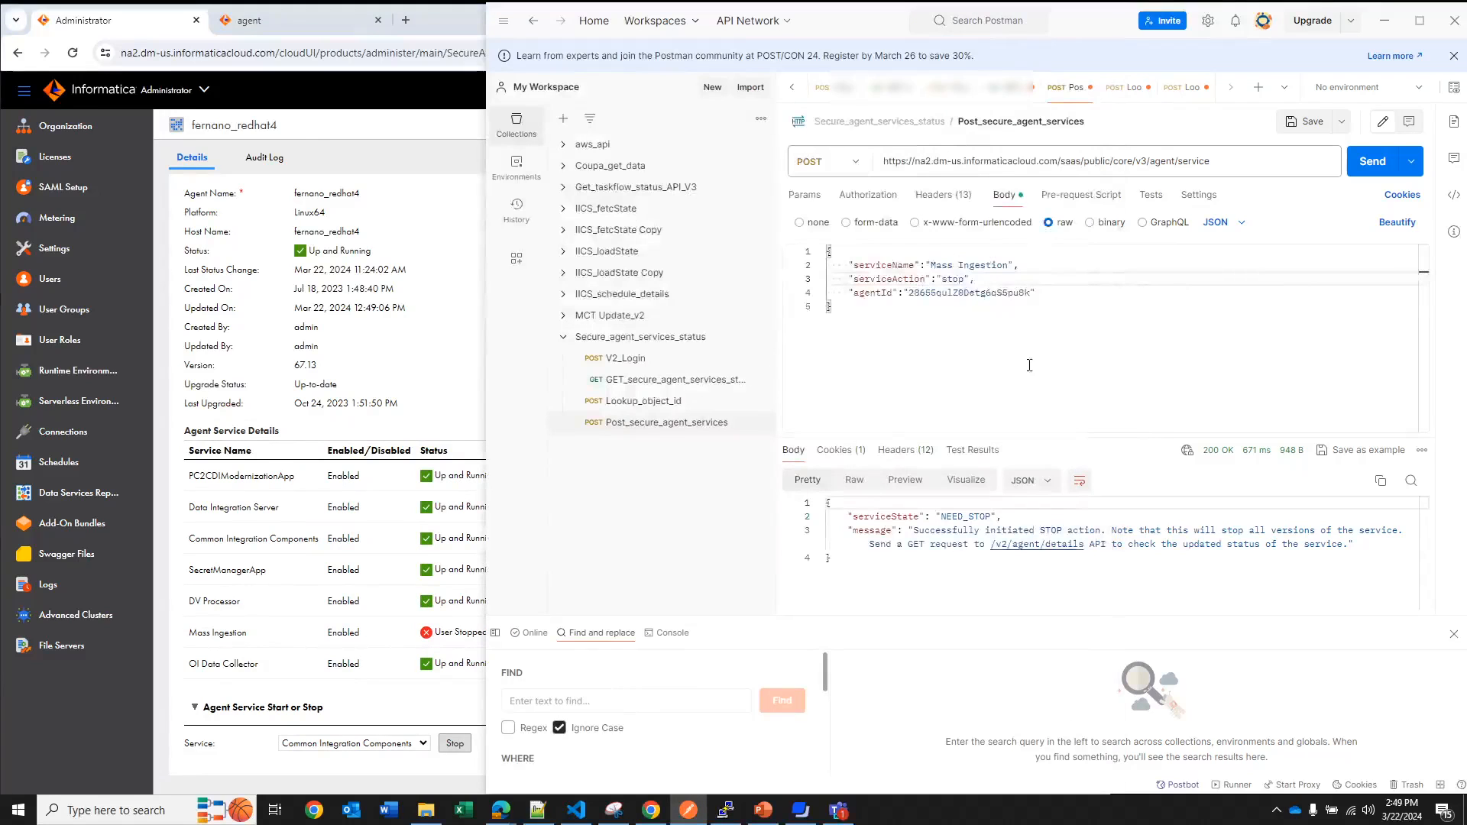
pyautogui.doubleClick(952, 279)
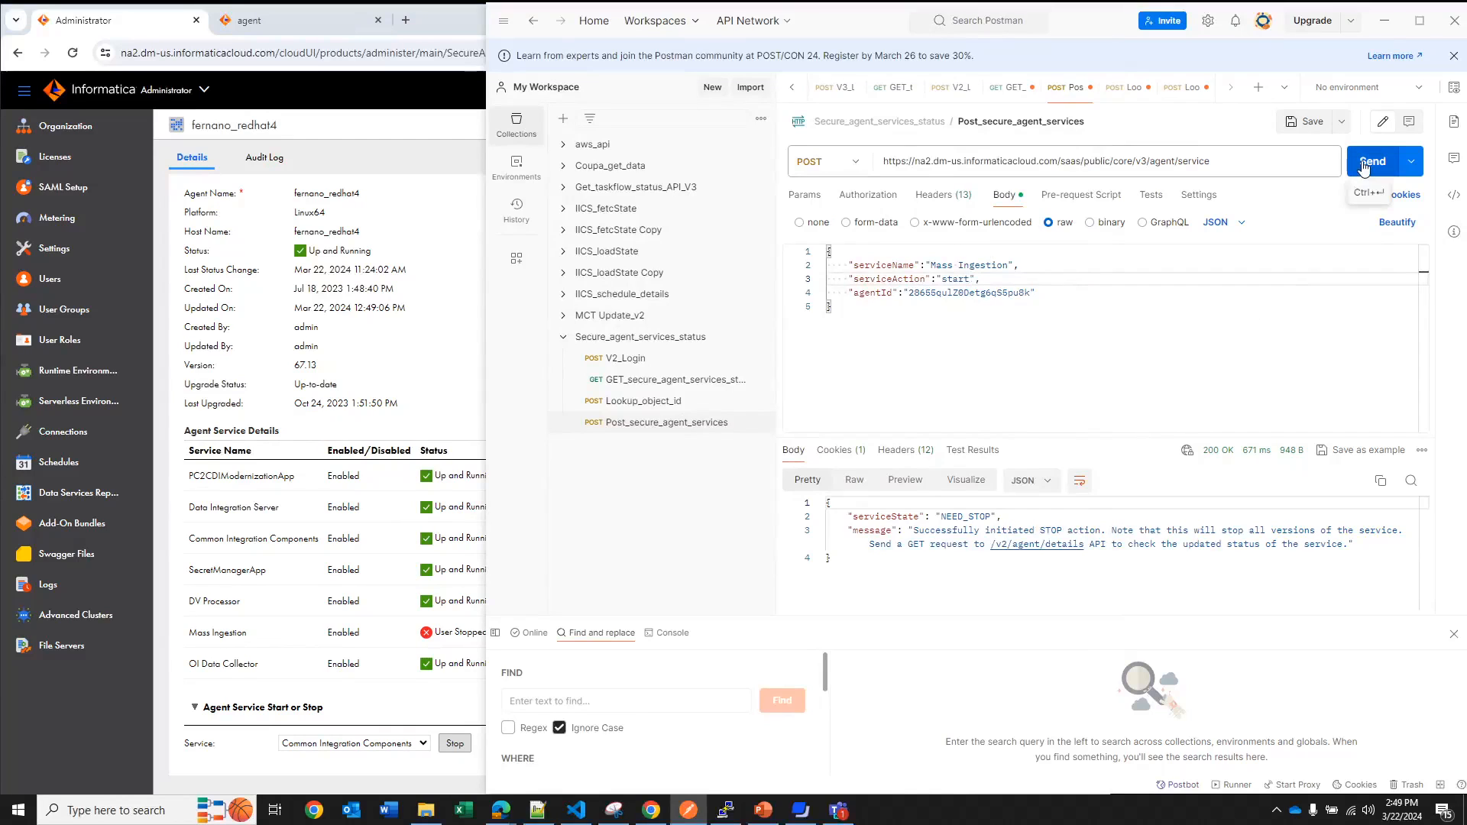
# Send Post_secure_agent_services with serviceAction 'start' for Mass Ingestion
pyautogui.click(1371, 162)
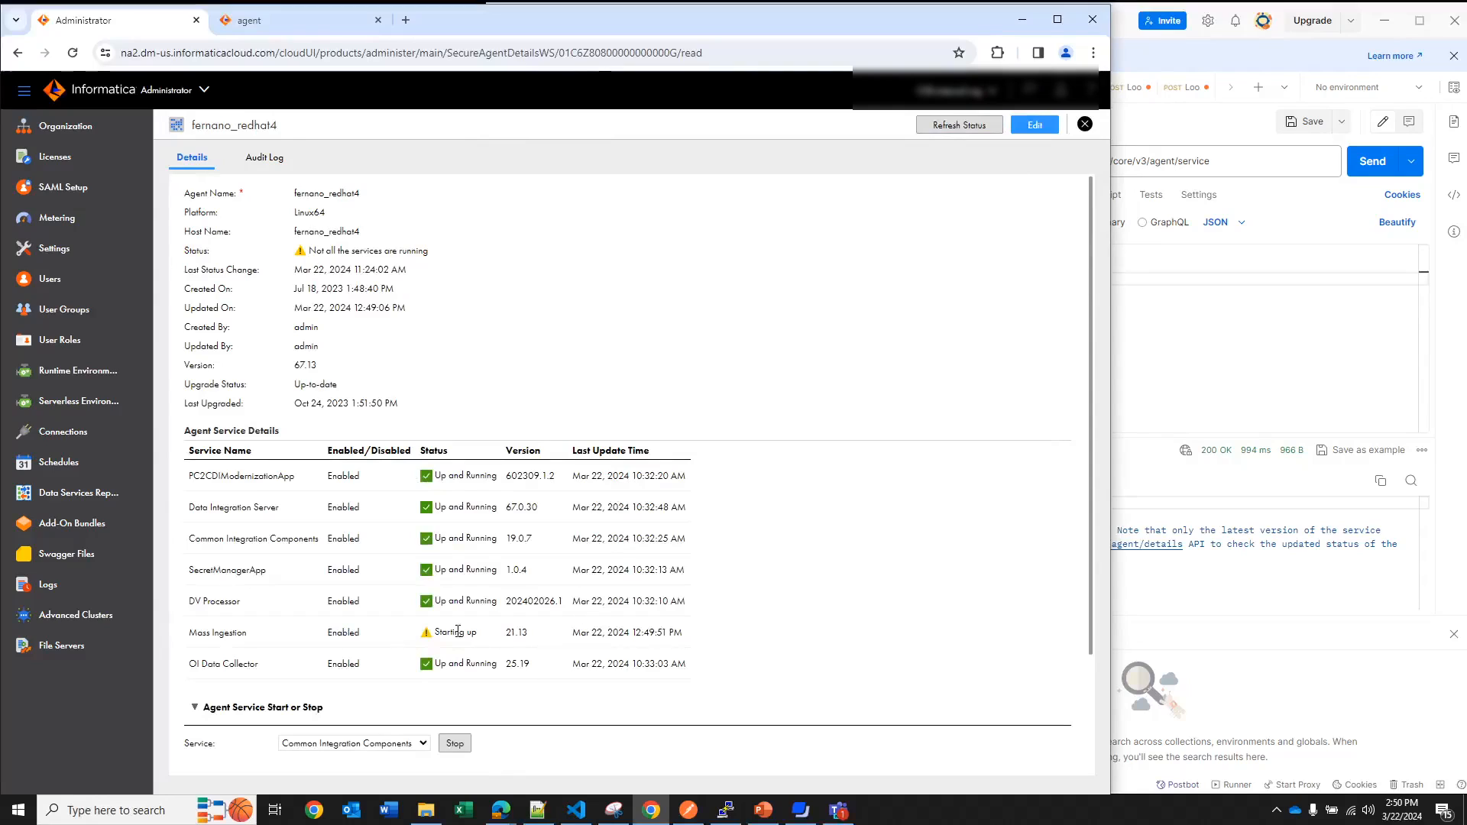
pyautogui.moveTo(745, 524)
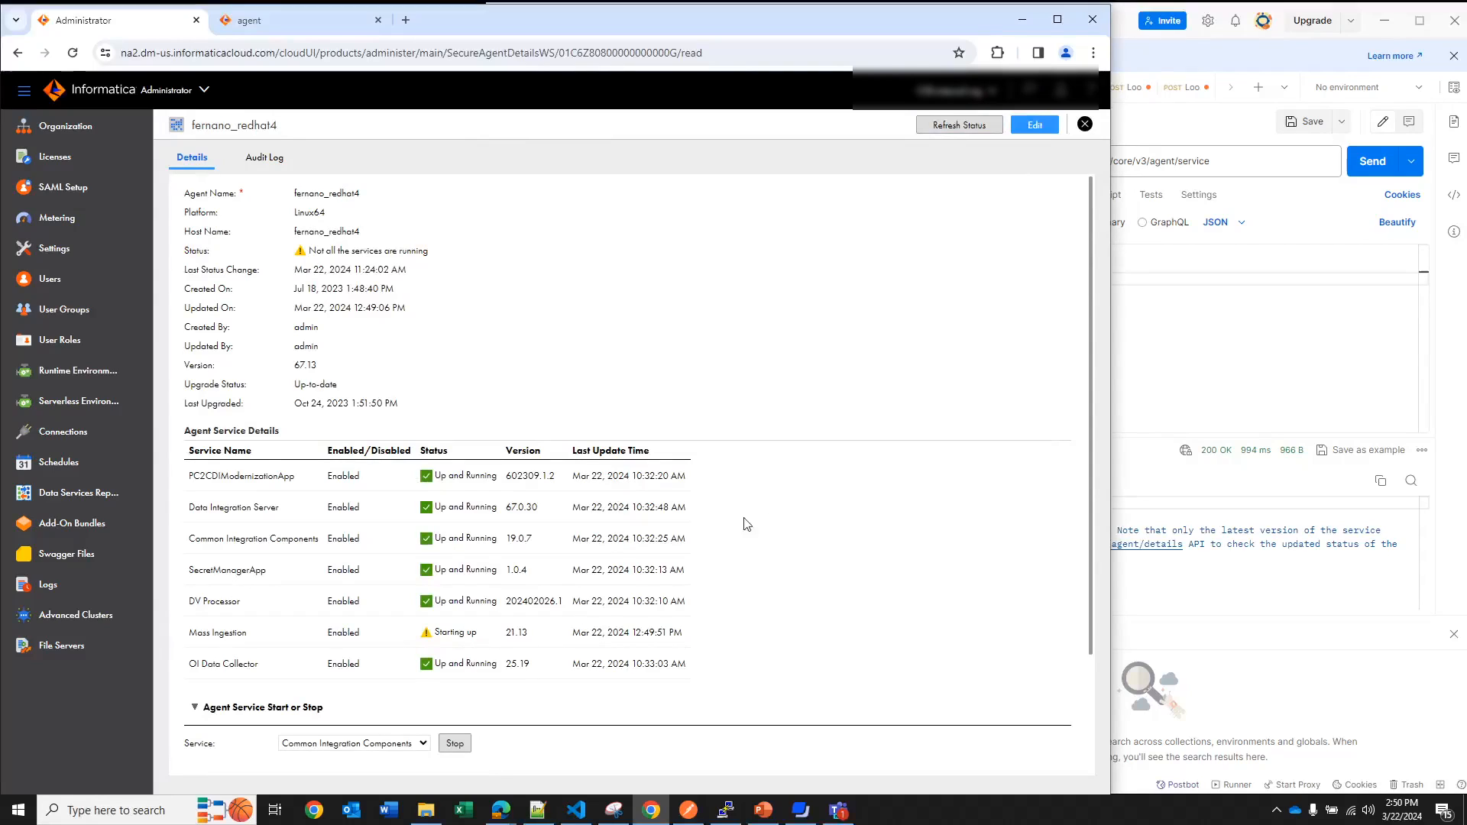
pyautogui.moveTo(449, 649)
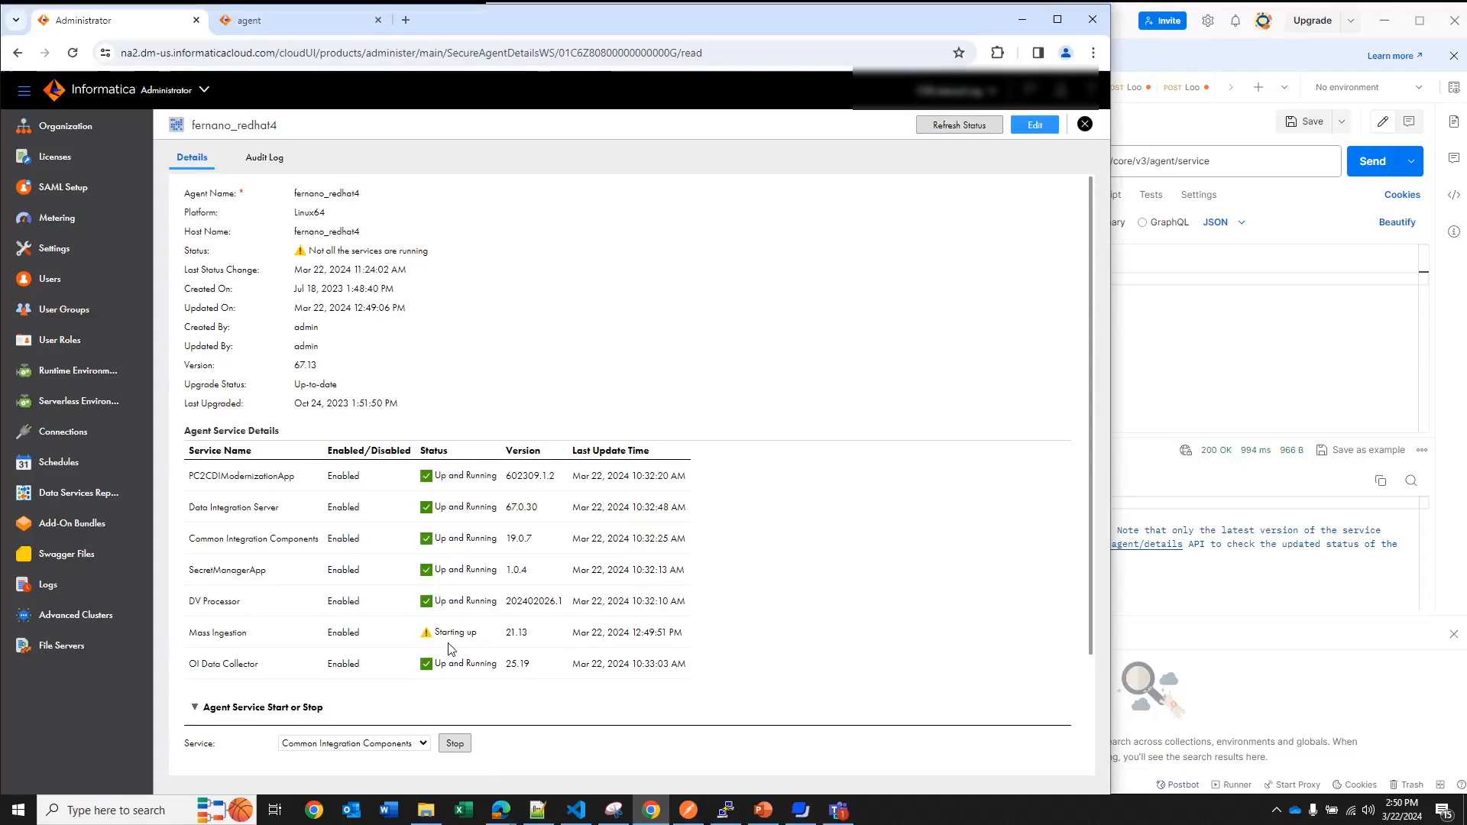